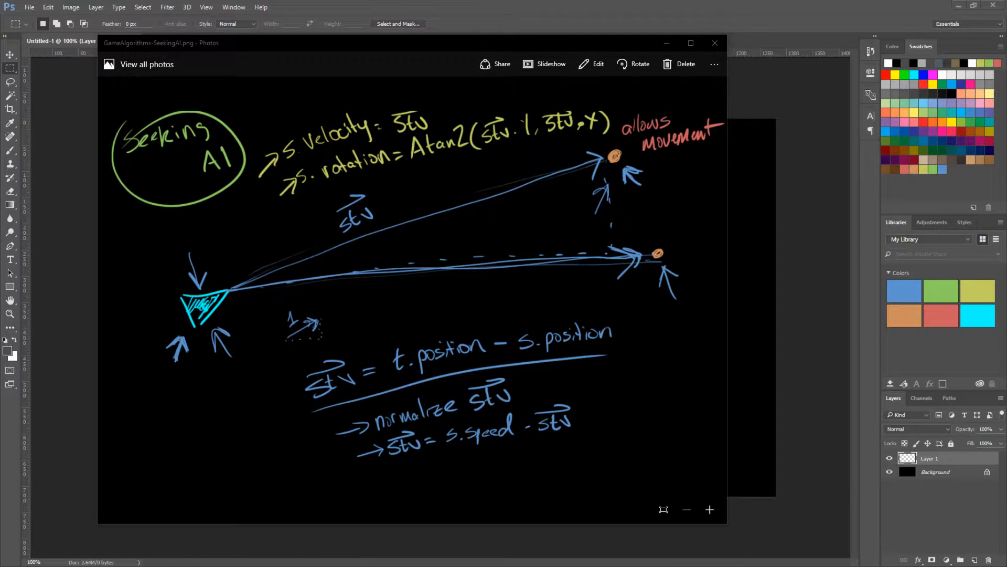
{"action": "mouse_move", "coordinate": [365, 199]}
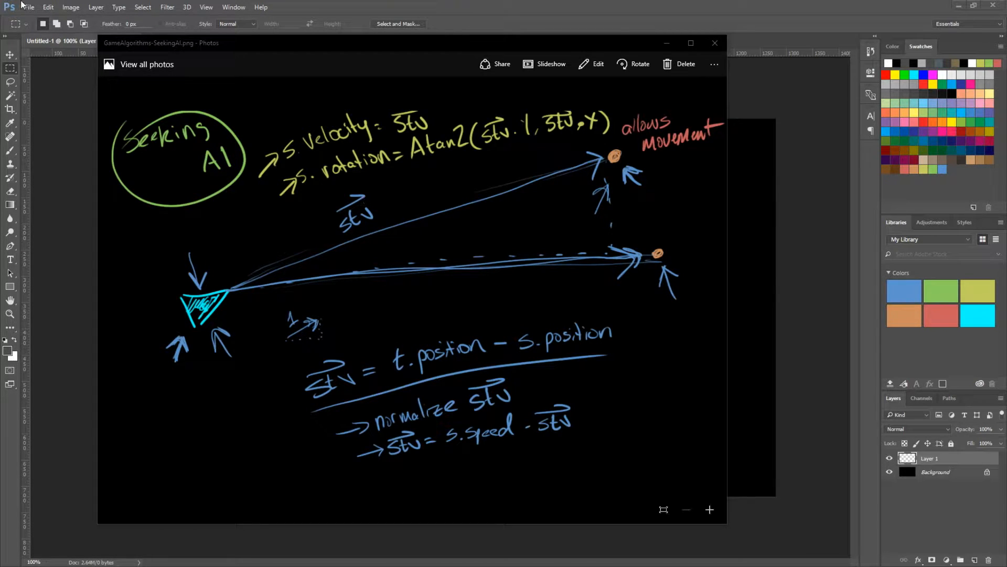
{"action": "mouse_move", "coordinate": [727, 146]}
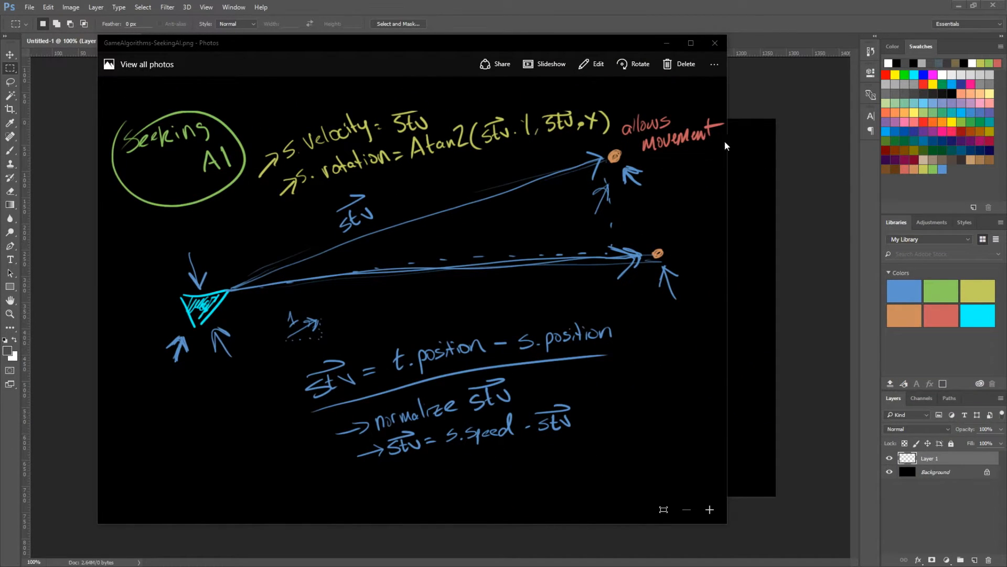
{"action": "mouse_move", "coordinate": [224, 282]}
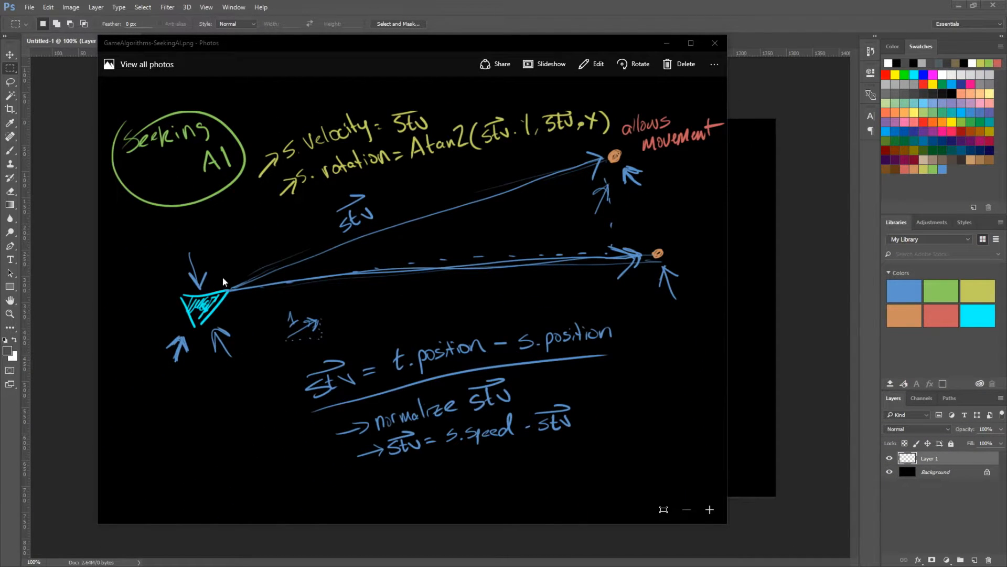
{"action": "mouse_move", "coordinate": [205, 286]}
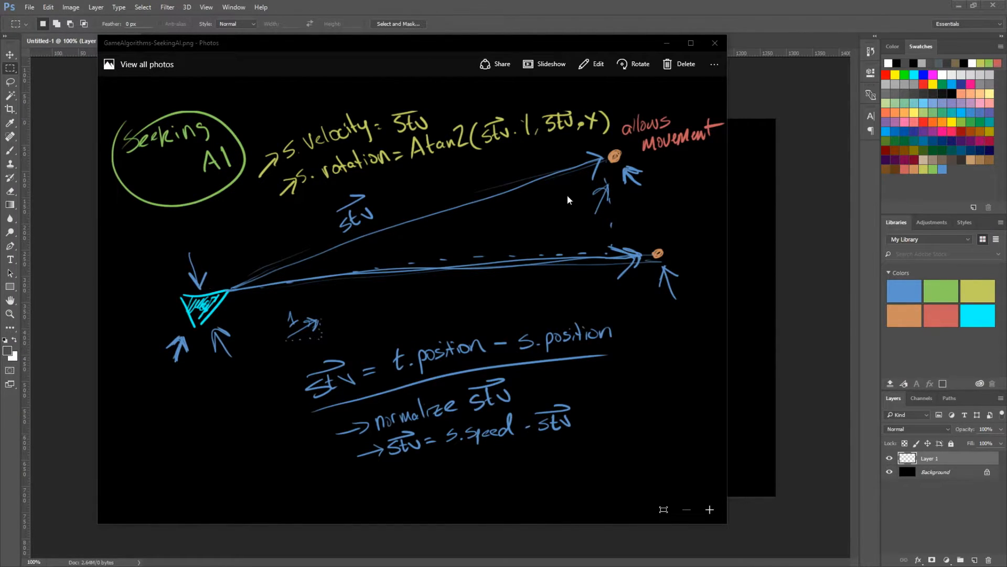
{"action": "mouse_move", "coordinate": [626, 150]}
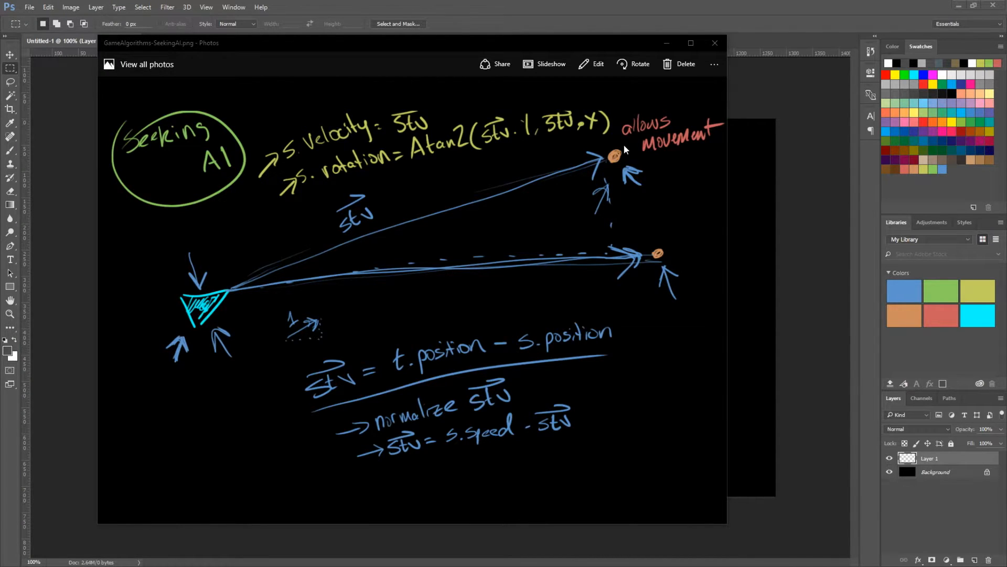
{"action": "mouse_move", "coordinate": [351, 197]}
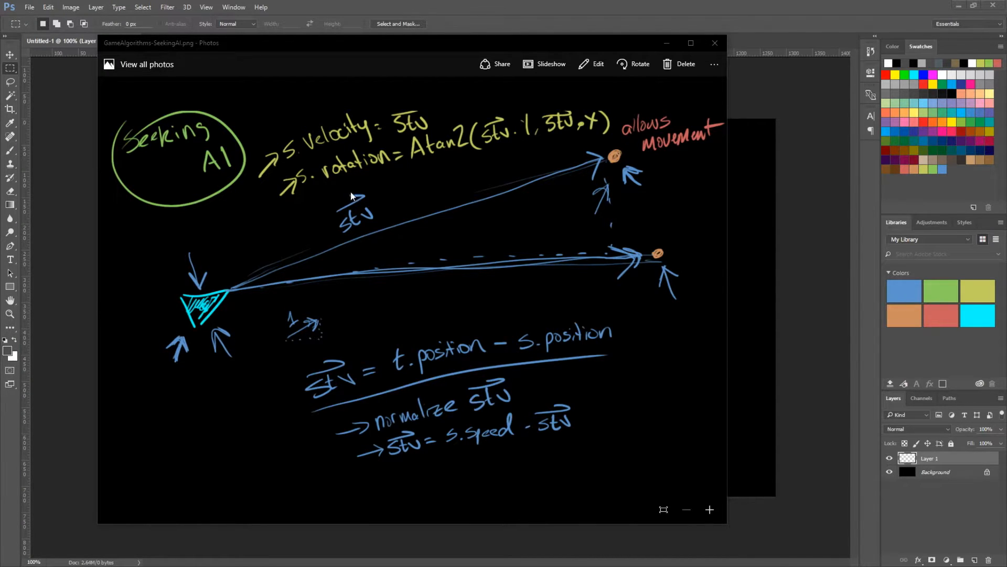
{"action": "mouse_move", "coordinate": [180, 273]}
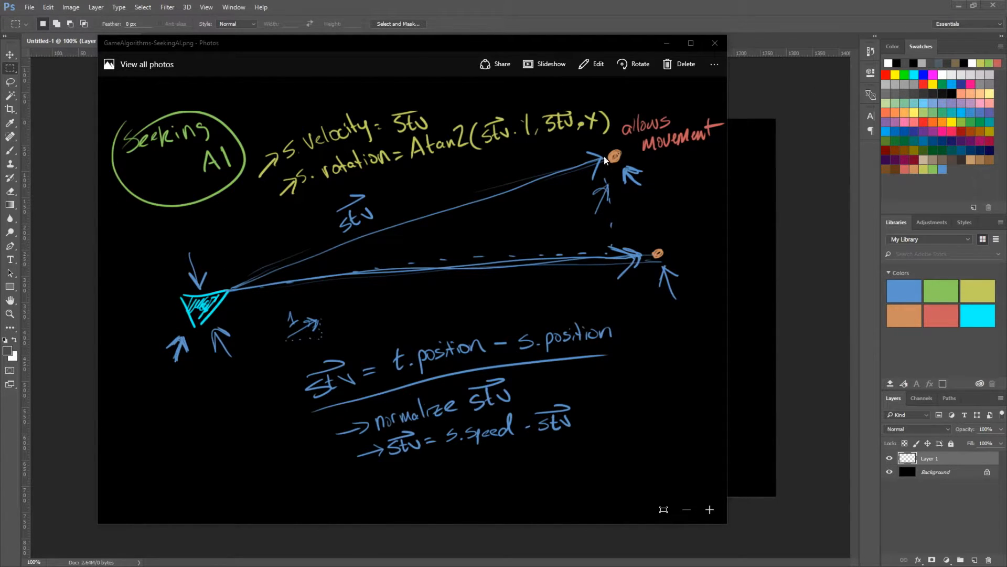
{"action": "mouse_move", "coordinate": [615, 160]}
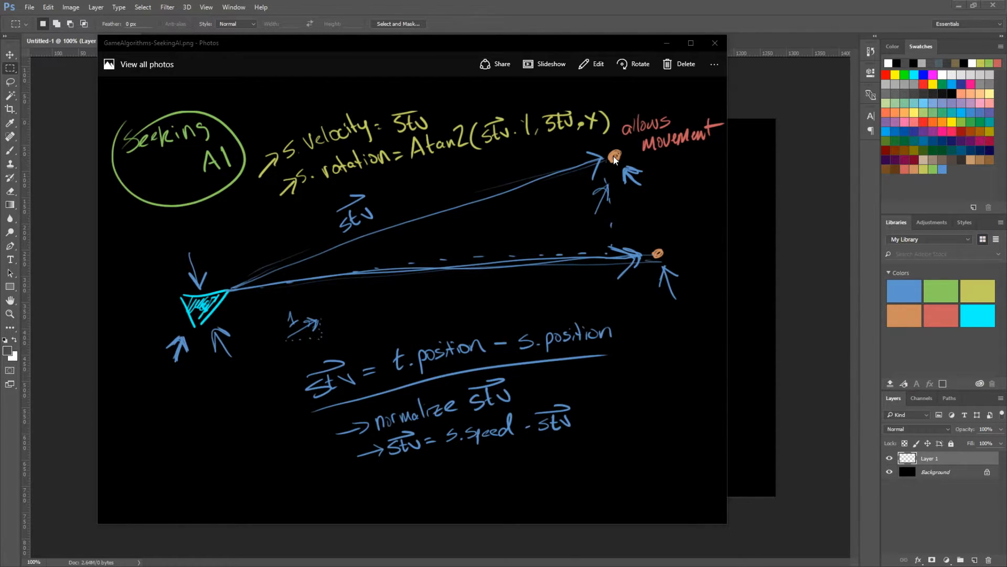
{"action": "mouse_move", "coordinate": [289, 215]}
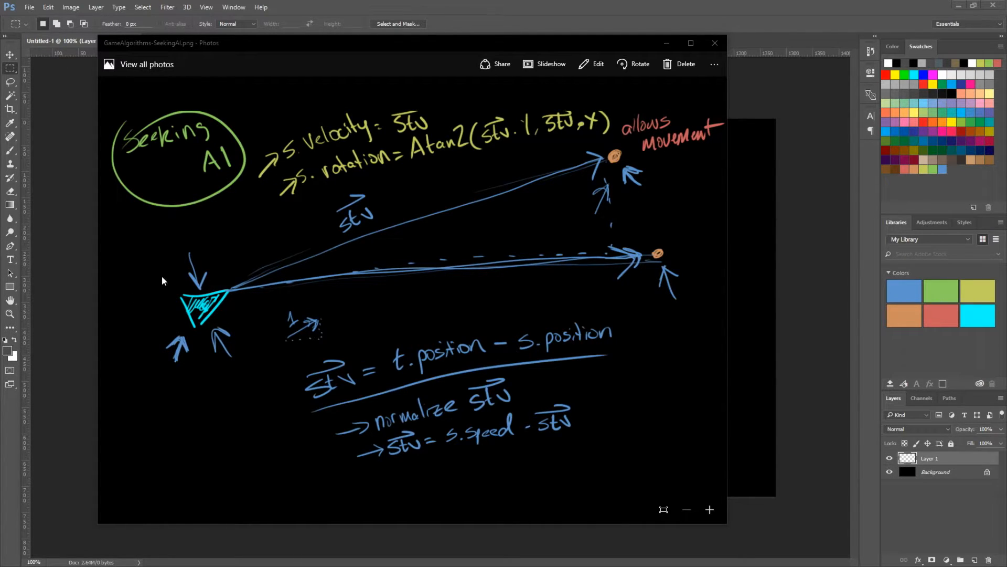
{"action": "mouse_move", "coordinate": [412, 244]}
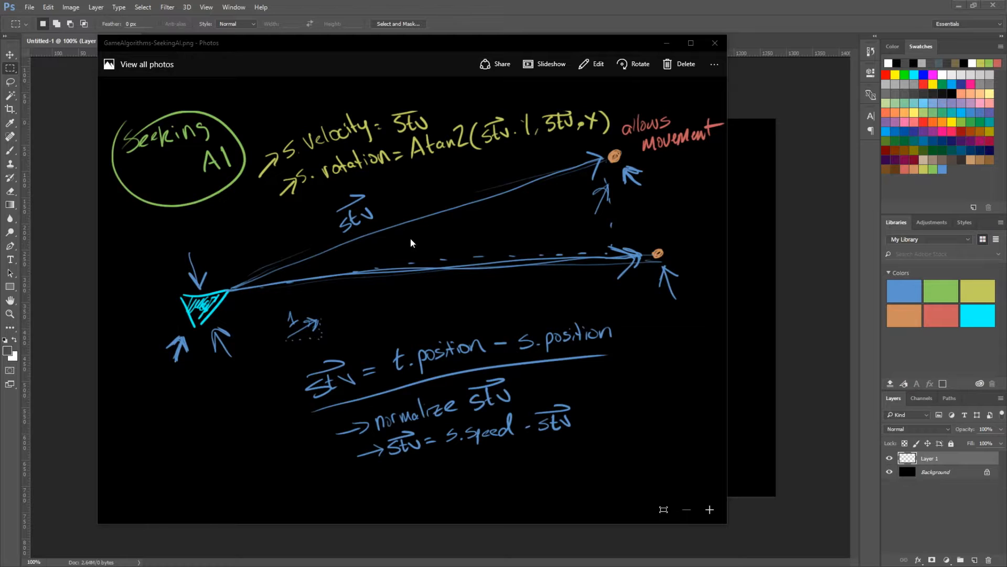
{"action": "mouse_move", "coordinate": [586, 159]}
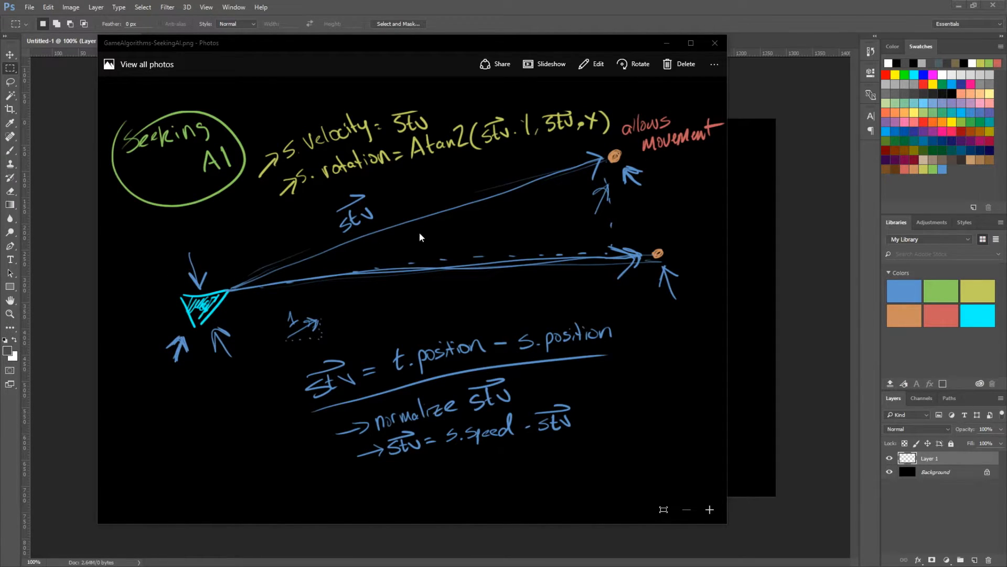
{"action": "mouse_move", "coordinate": [576, 183]}
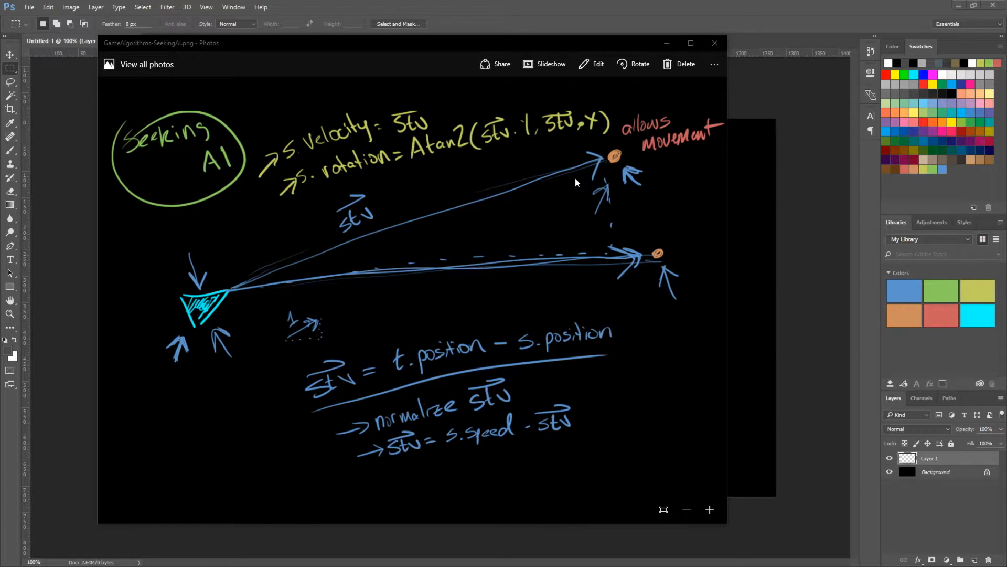
{"action": "mouse_move", "coordinate": [597, 146]}
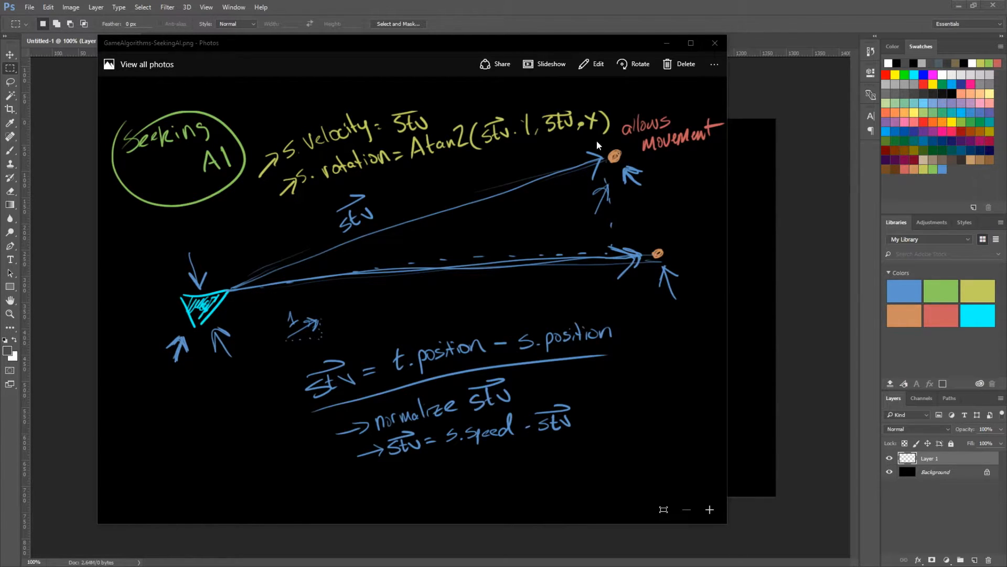
{"action": "mouse_move", "coordinate": [208, 291]}
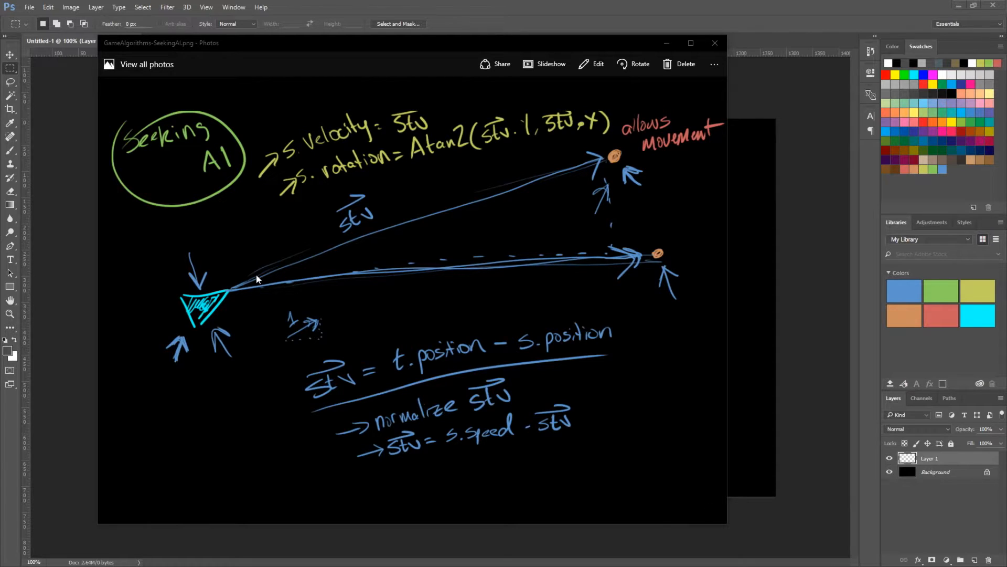
{"action": "mouse_move", "coordinate": [413, 381]}
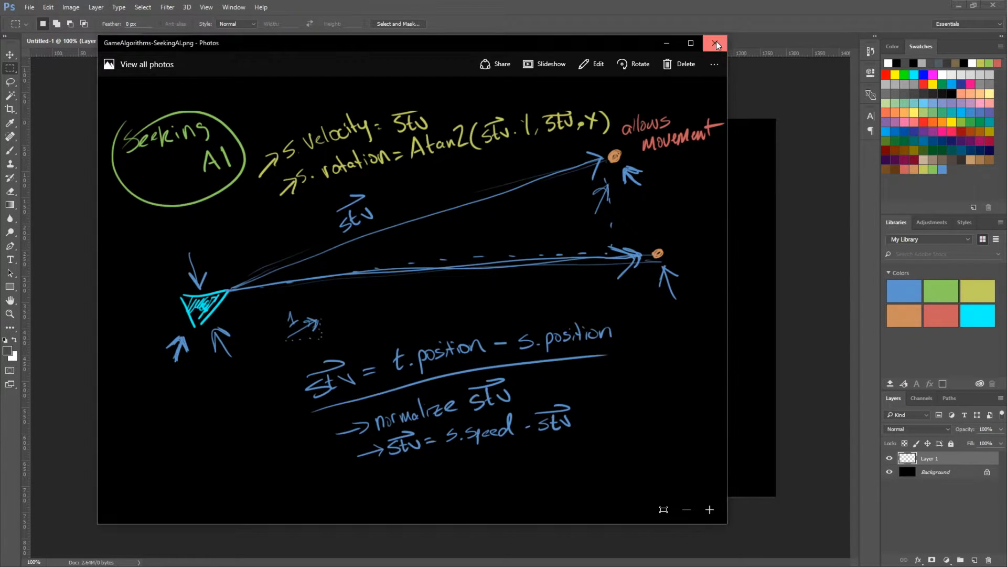
Sketch a hatched cyan agent triangle and a red target dot, then pick green for the title
{"action": "left_click", "coordinate": [716, 43]}
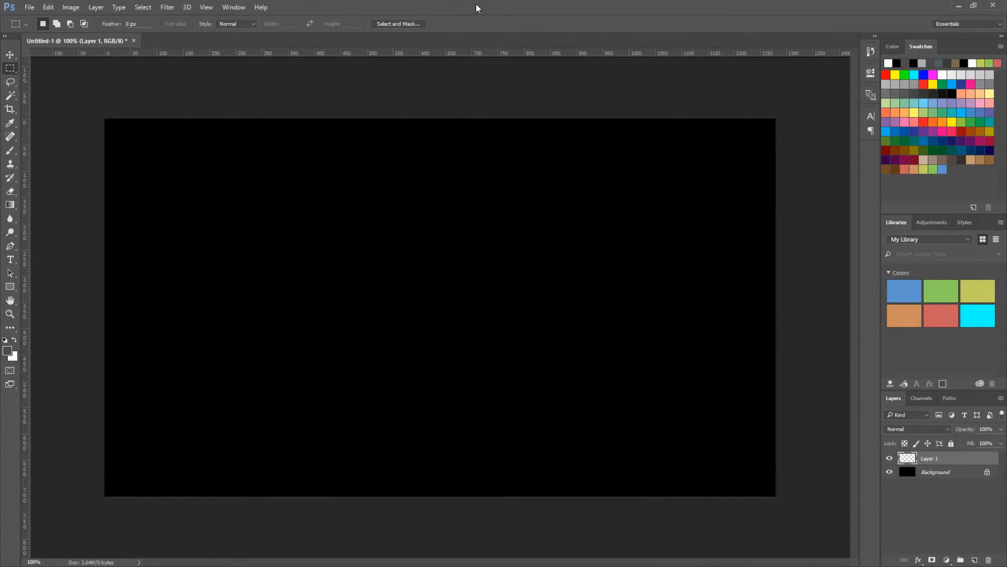
{"action": "left_click", "coordinate": [978, 315]}
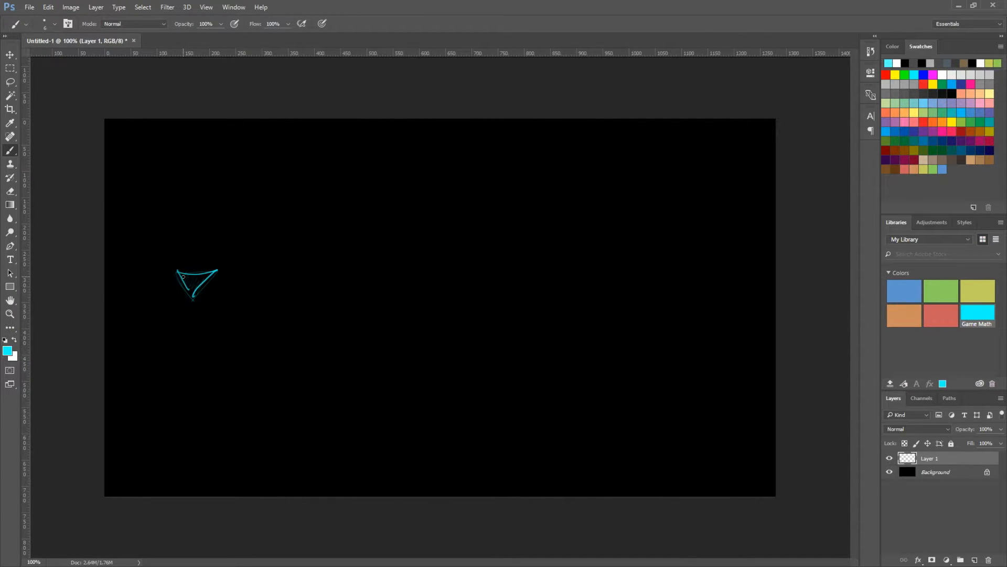
{"action": "left_click_drag", "start_coordinate": [187, 285], "coordinate": [206, 282]}
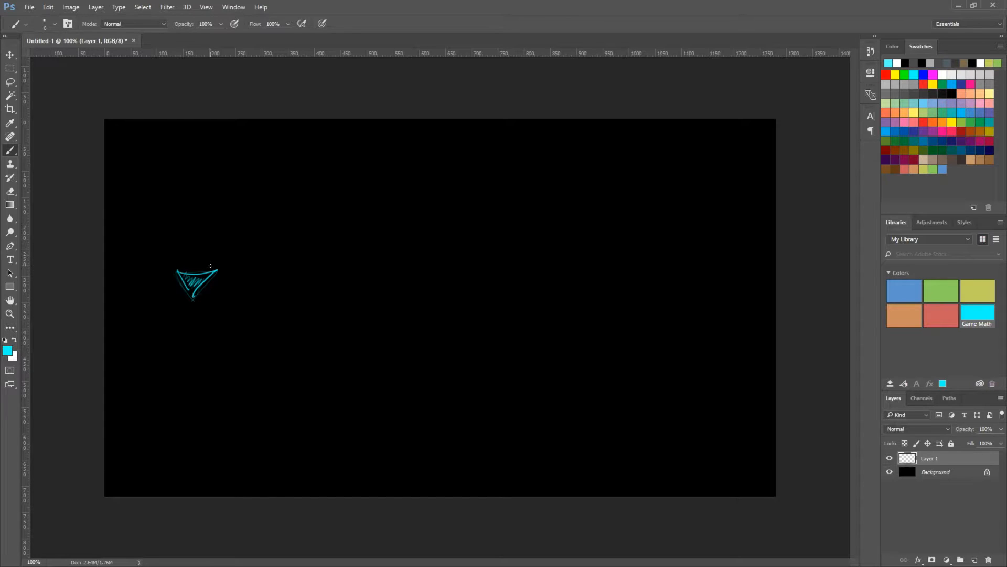
{"action": "left_click", "coordinate": [941, 315]}
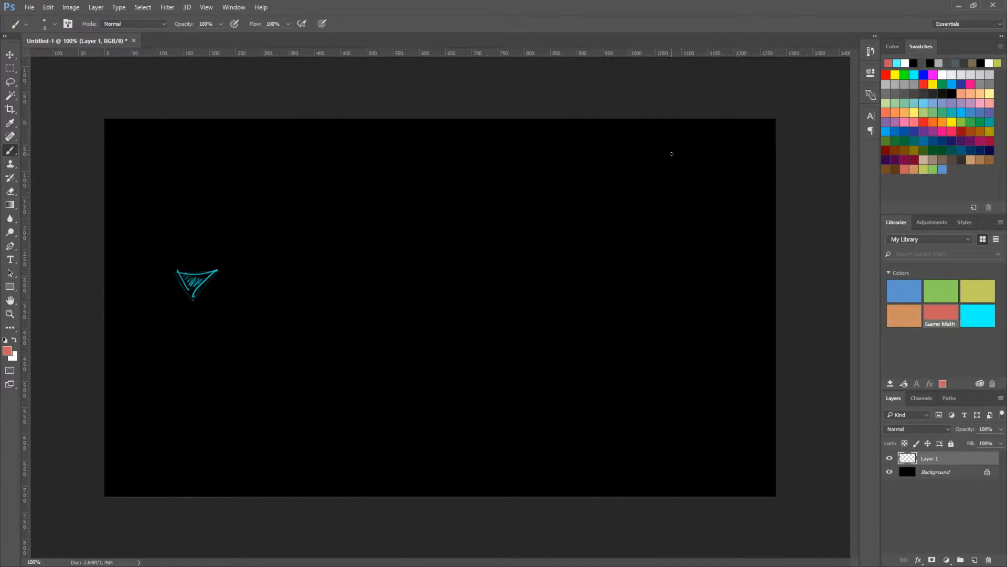
{"action": "mouse_move", "coordinate": [326, 216]}
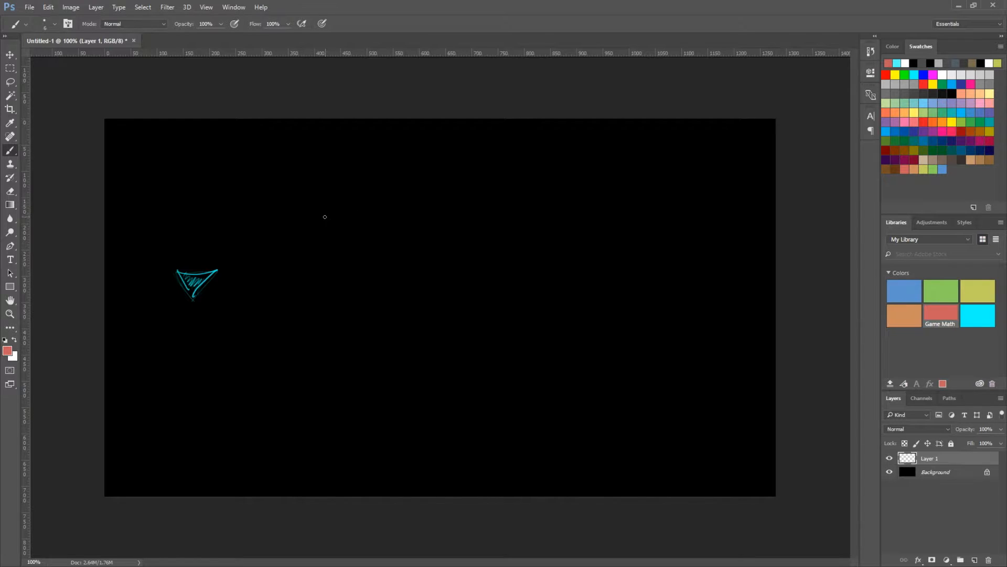
{"action": "mouse_move", "coordinate": [388, 195]}
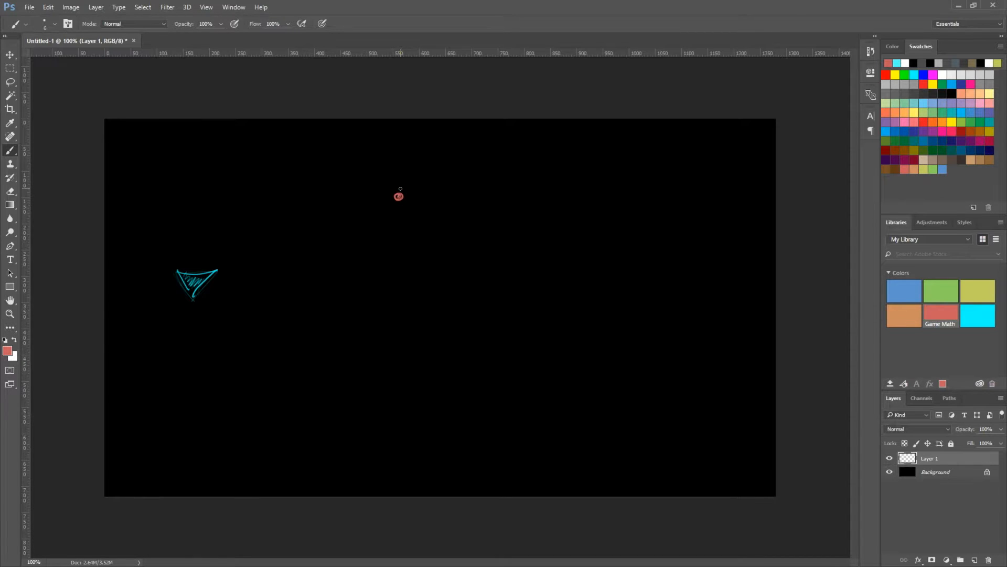
{"action": "mouse_move", "coordinate": [933, 292]}
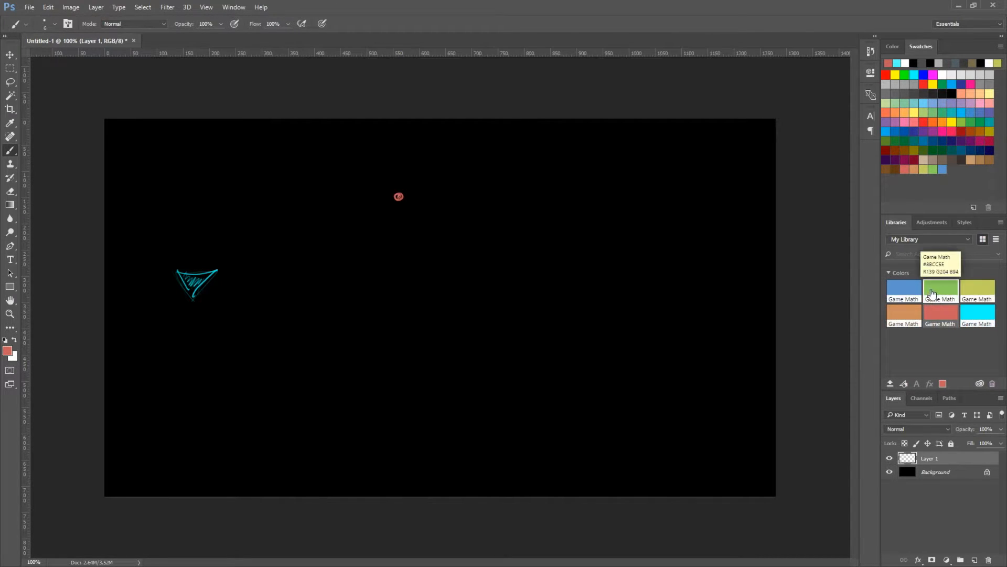
{"action": "left_click", "coordinate": [940, 289]}
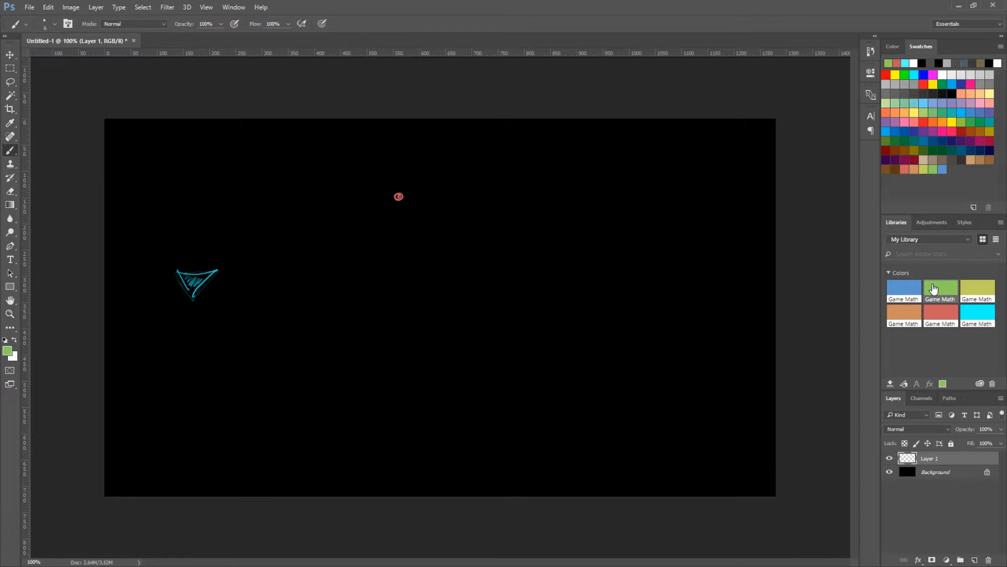
{"action": "mouse_move", "coordinate": [977, 290]}
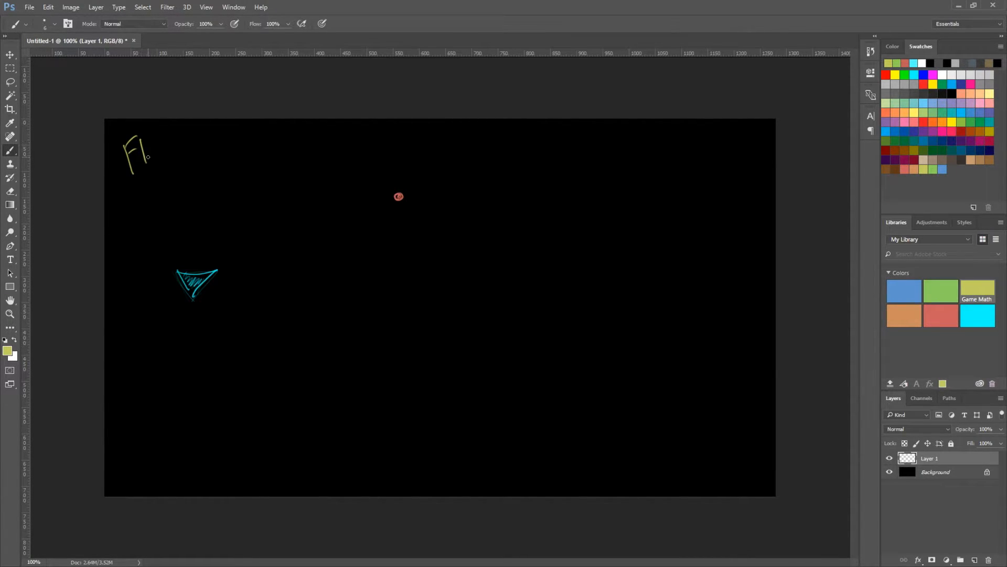
Finish the circled 'Flee AI' title and draw a red arrow down at the target dot
{"action": "left_click_drag", "start_coordinate": [132, 151], "coordinate": [200, 141]}
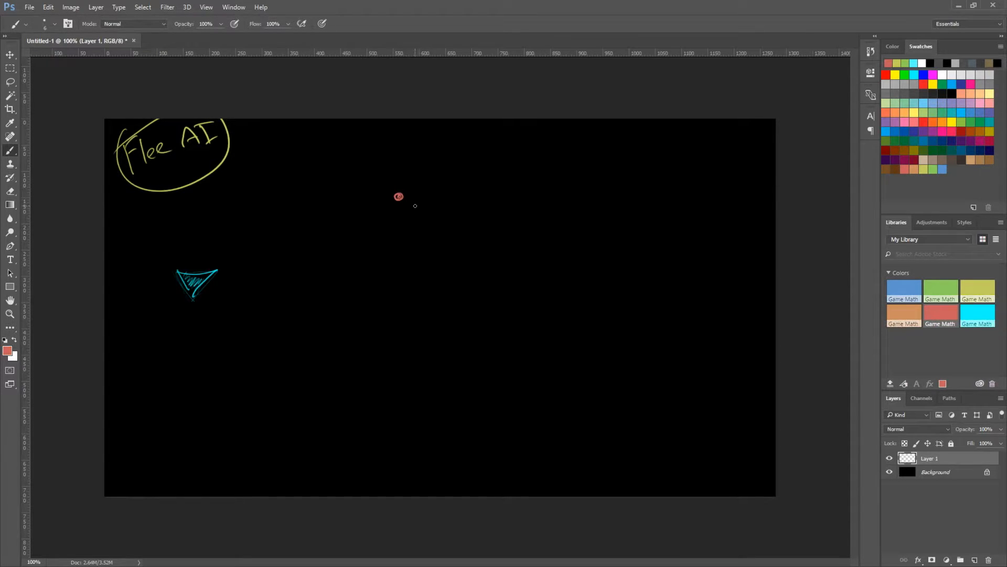
{"action": "left_click_drag", "start_coordinate": [414, 206], "coordinate": [402, 172]}
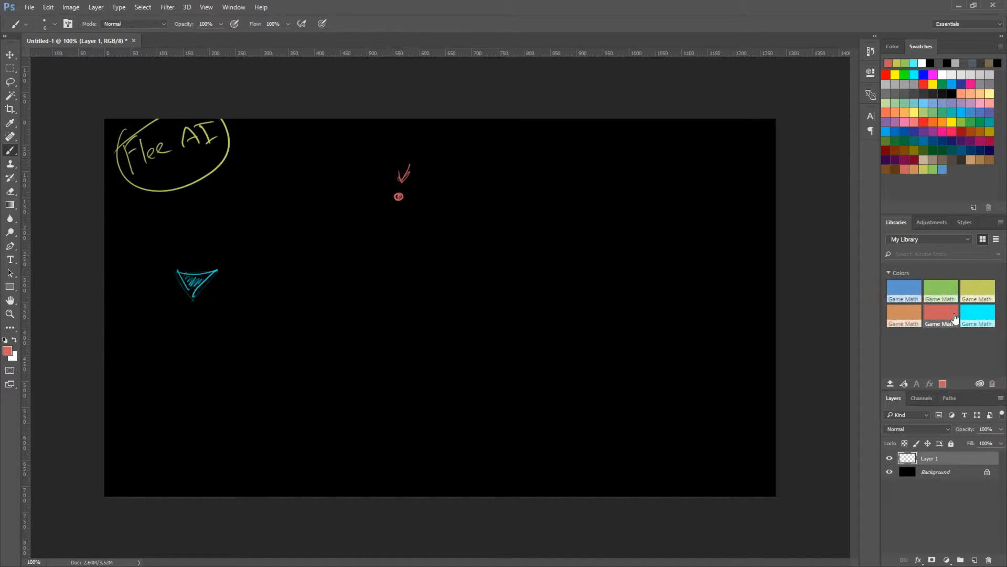
{"action": "left_click", "coordinate": [977, 314]}
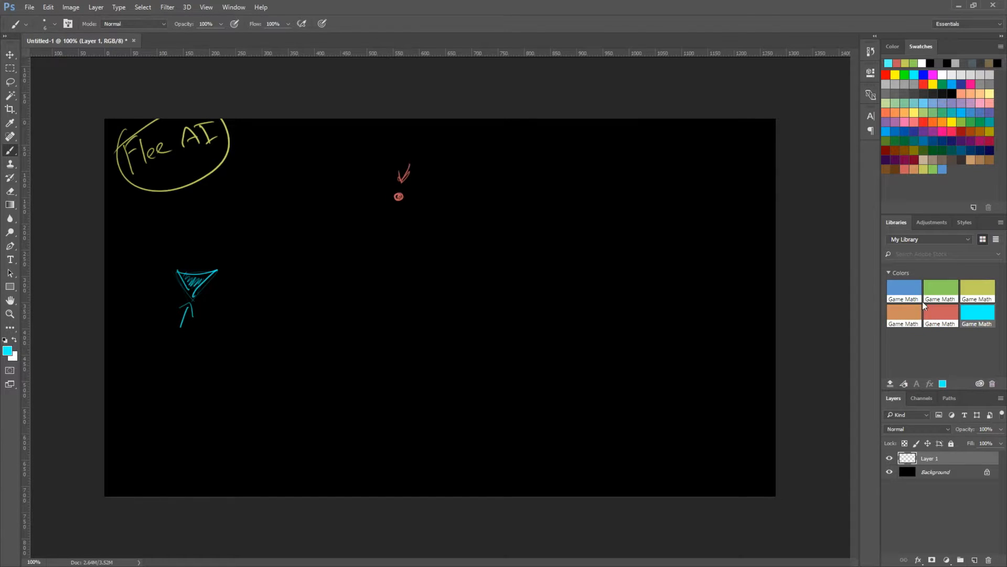
Brush a dashed blue arc around the red dot and label its upper end 'distance'
{"action": "left_click", "coordinate": [904, 289]}
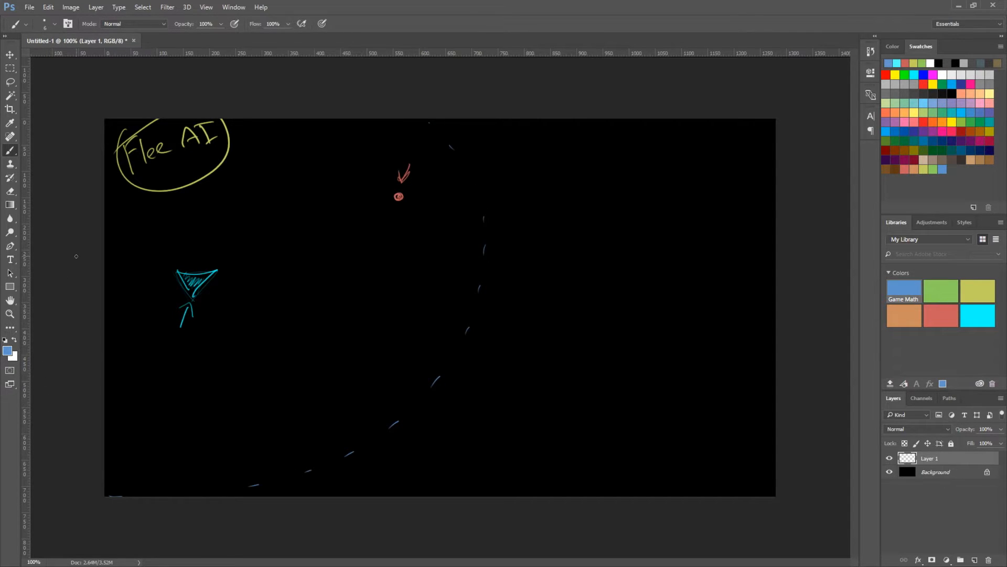
{"action": "mouse_move", "coordinate": [504, 151]}
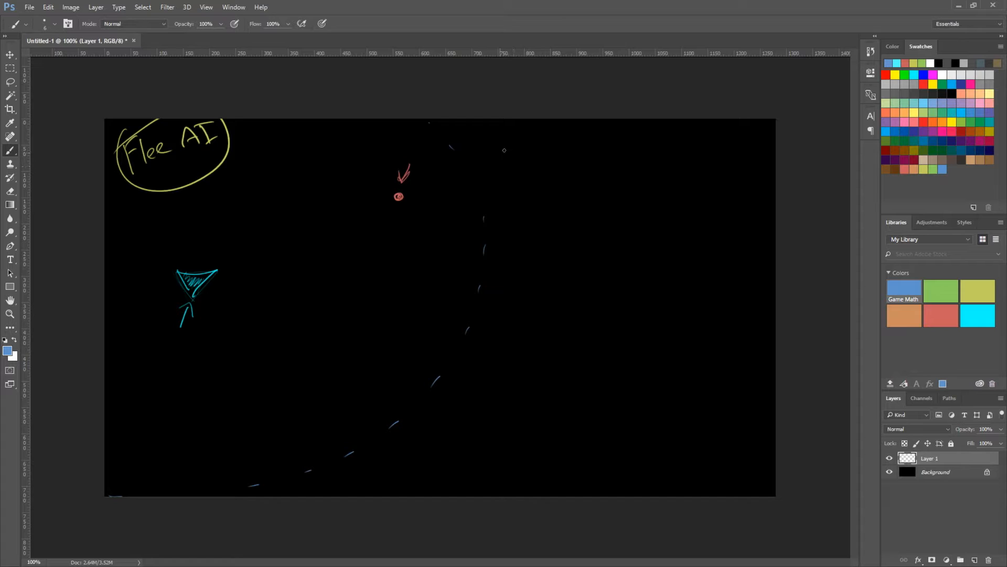
{"action": "left_click_drag", "start_coordinate": [488, 157], "coordinate": [560, 128]}
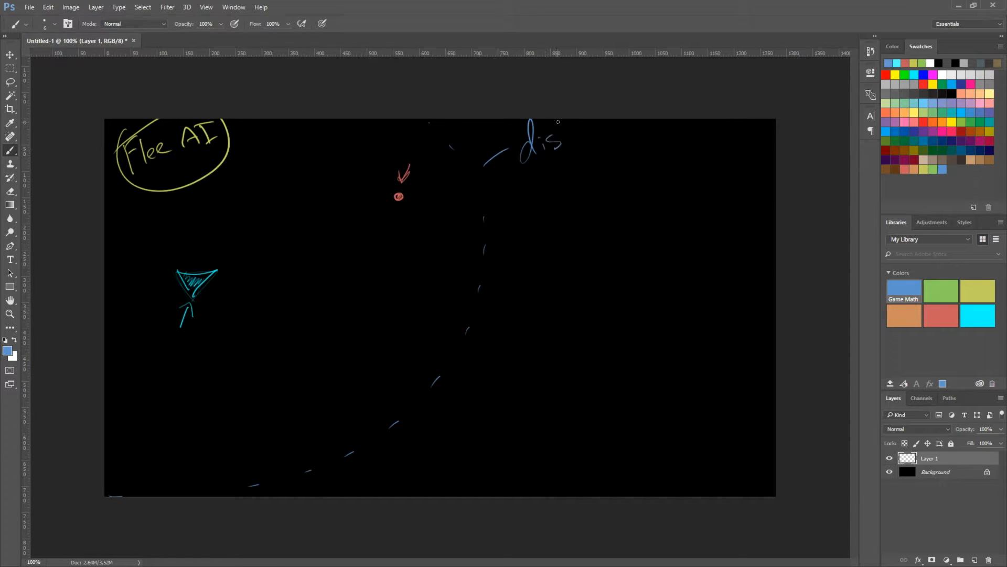
{"action": "left_click_drag", "start_coordinate": [566, 138], "coordinate": [642, 135]}
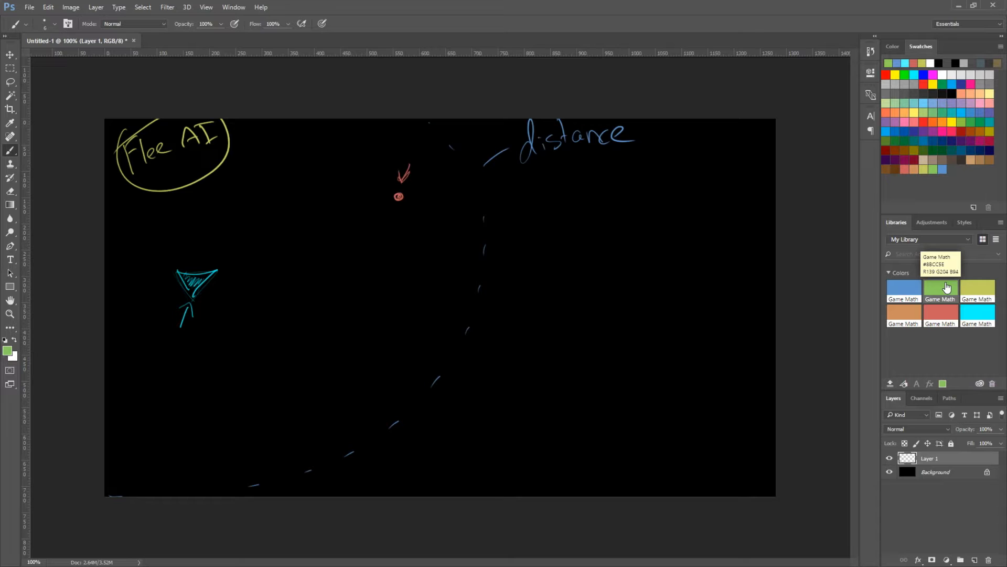
Draw a green dot-to-triangle arrow labelled vector 'tsv' and begin 'tsv' beside distance
{"action": "left_click_drag", "start_coordinate": [230, 267], "coordinate": [398, 197]}
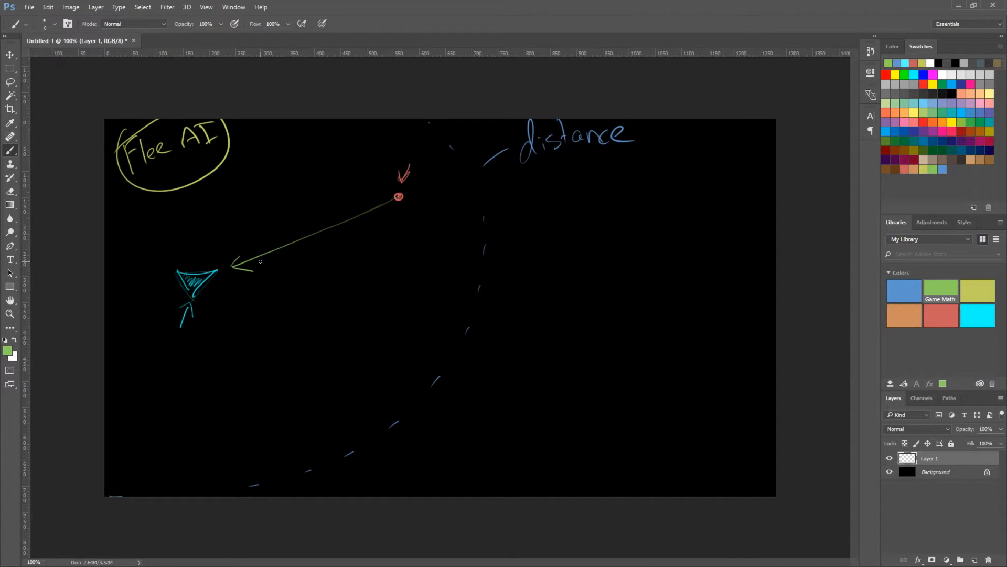
{"action": "mouse_move", "coordinate": [256, 230]}
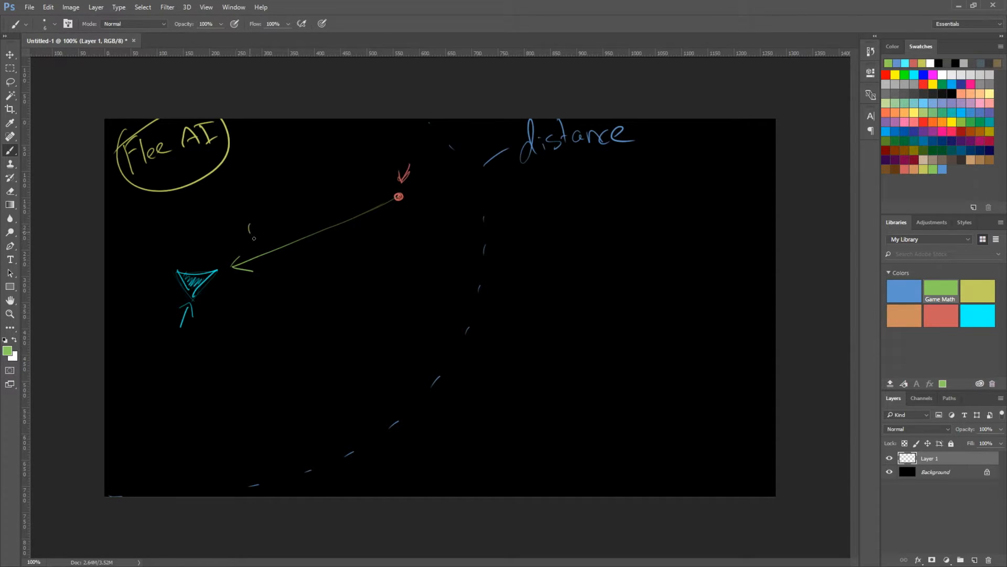
{"action": "left_click_drag", "start_coordinate": [249, 227], "coordinate": [276, 228]}
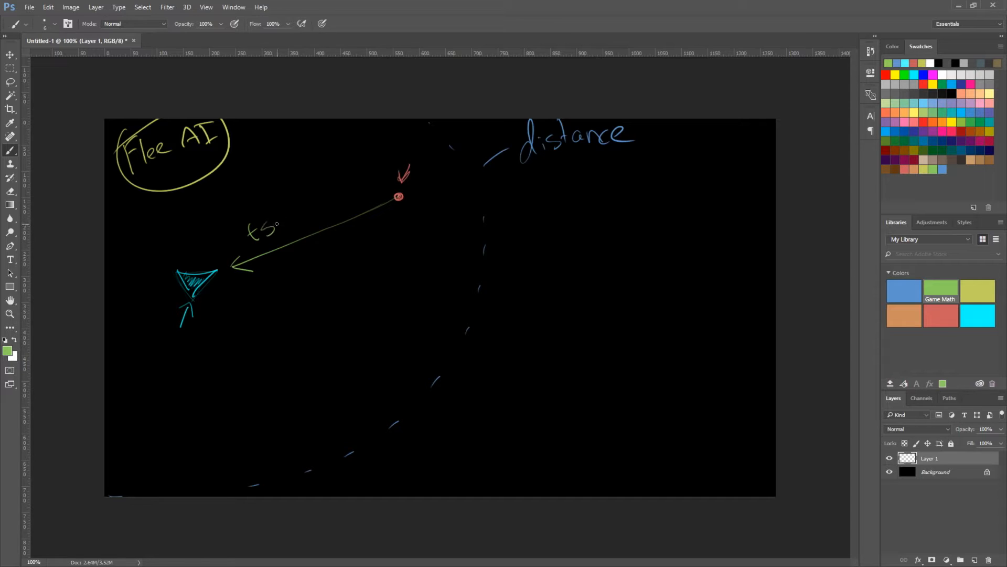
{"action": "left_click_drag", "start_coordinate": [269, 212], "coordinate": [286, 231]}
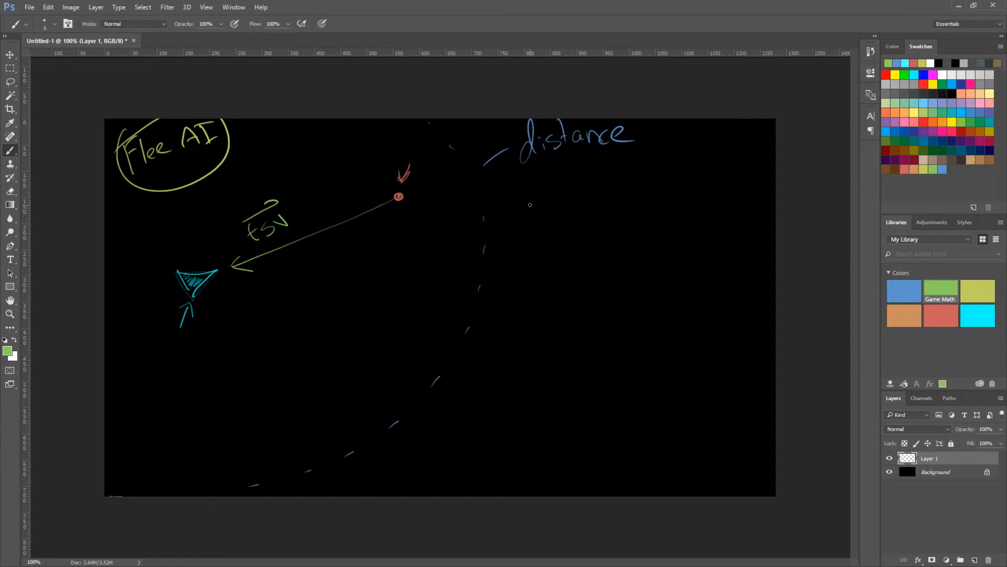
{"action": "left_click_drag", "start_coordinate": [526, 206], "coordinate": [556, 212]}
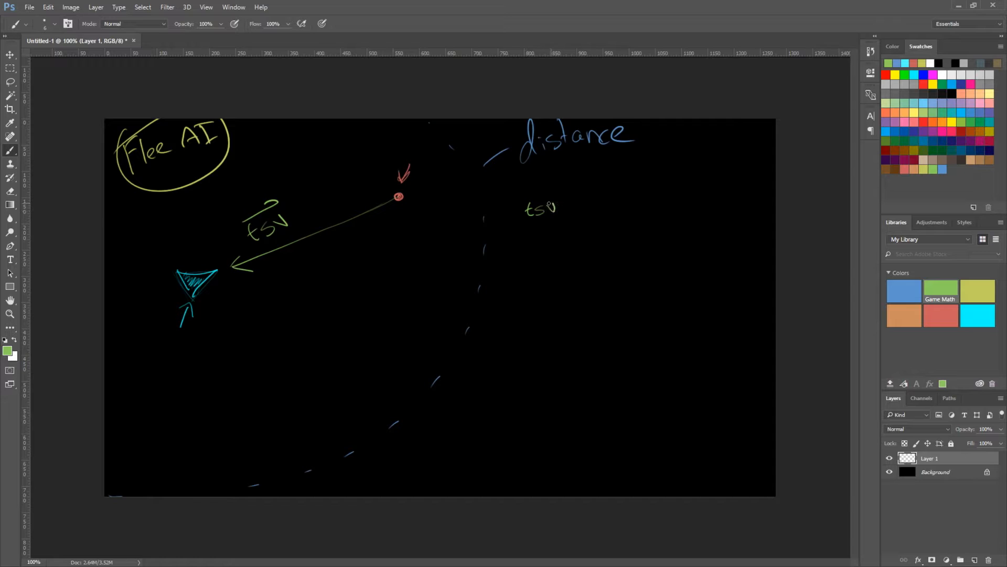
{"action": "left_click_drag", "start_coordinate": [560, 206], "coordinate": [578, 200]}
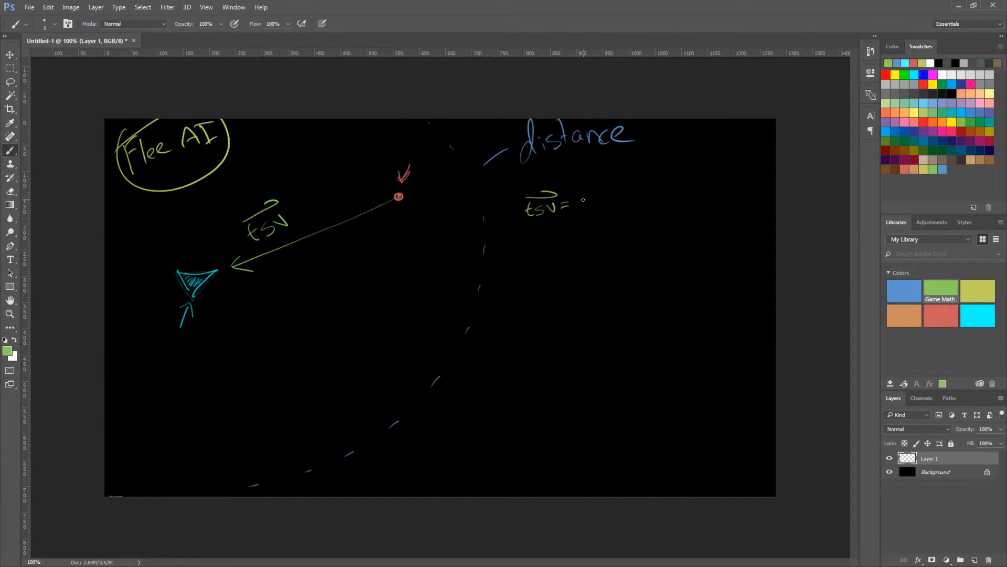
Write '= s.position − t.position' after tsv to complete the green formula
{"action": "left_click_drag", "start_coordinate": [575, 203], "coordinate": [609, 201]}
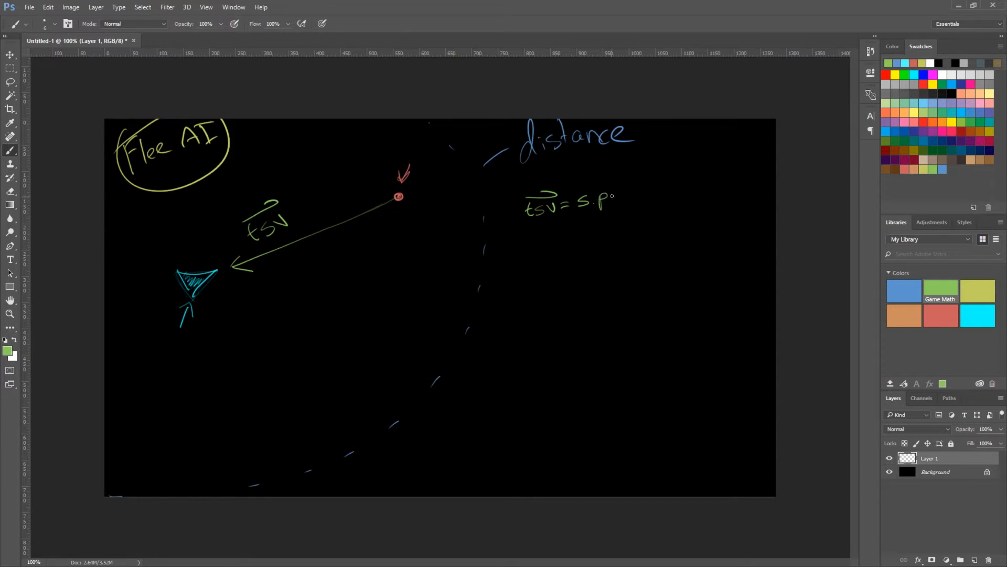
{"action": "left_click_drag", "start_coordinate": [594, 196], "coordinate": [655, 197]}
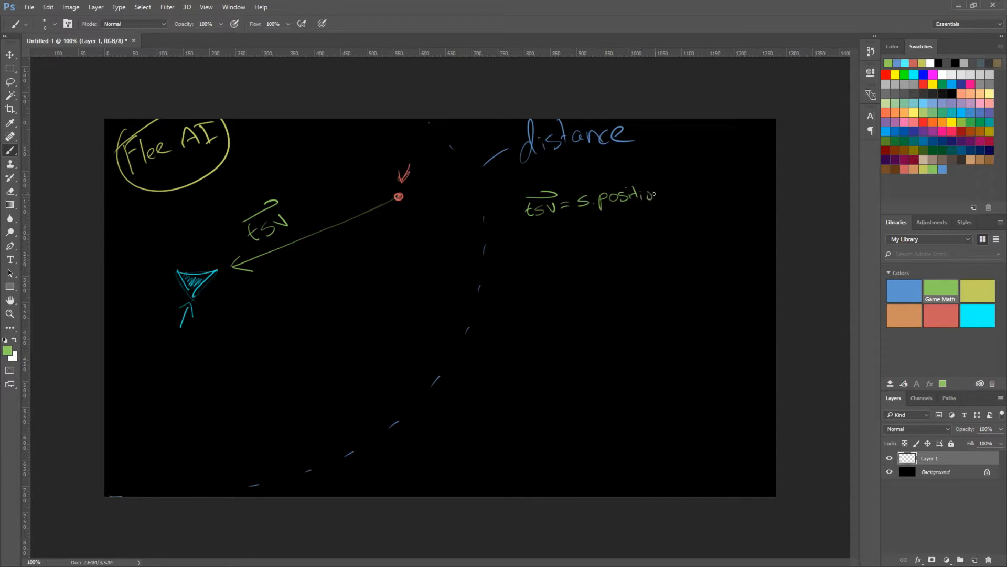
{"action": "left_click_drag", "start_coordinate": [655, 196], "coordinate": [703, 193]}
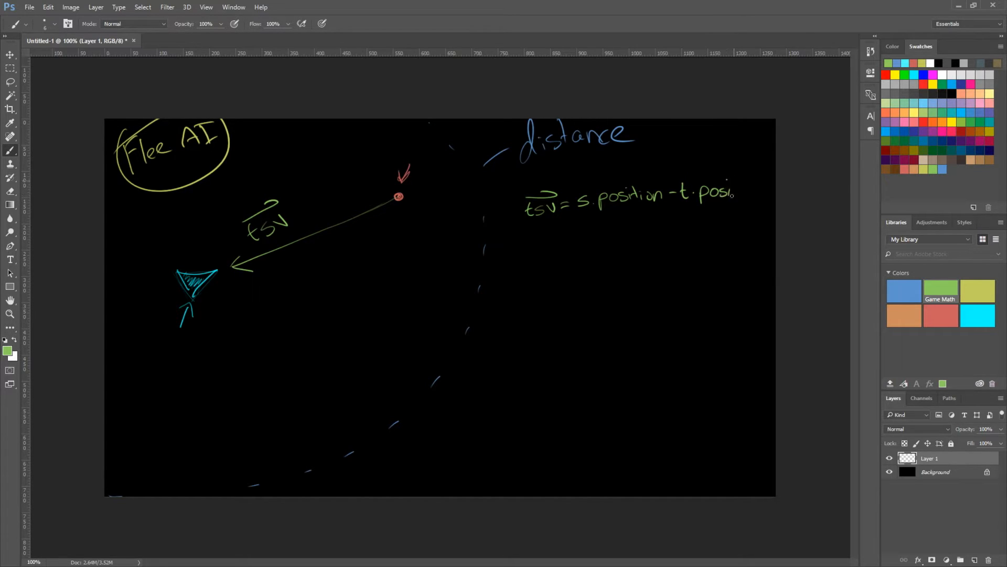
{"action": "left_click_drag", "start_coordinate": [726, 193], "coordinate": [765, 190]}
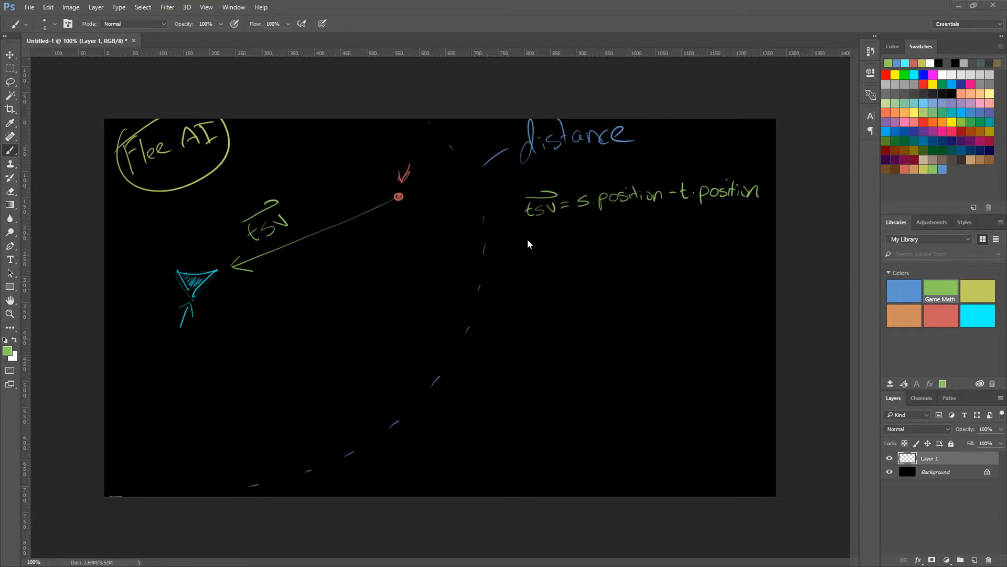
Write '|tsv| <' in green followed by 'distance' in blue under the formula
{"action": "left_click_drag", "start_coordinate": [526, 238], "coordinate": [546, 251]}
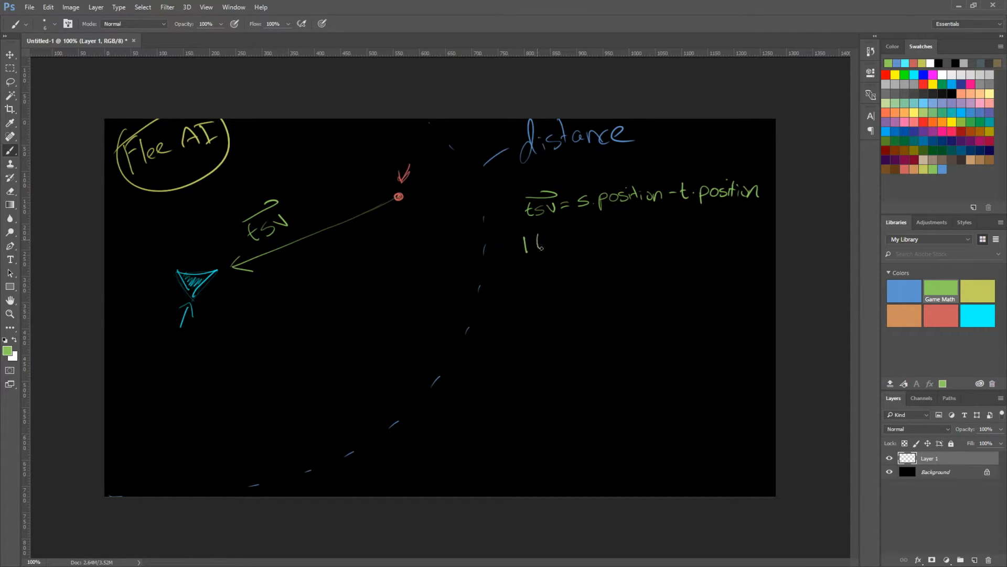
{"action": "left_click_drag", "start_coordinate": [539, 248], "coordinate": [566, 247]}
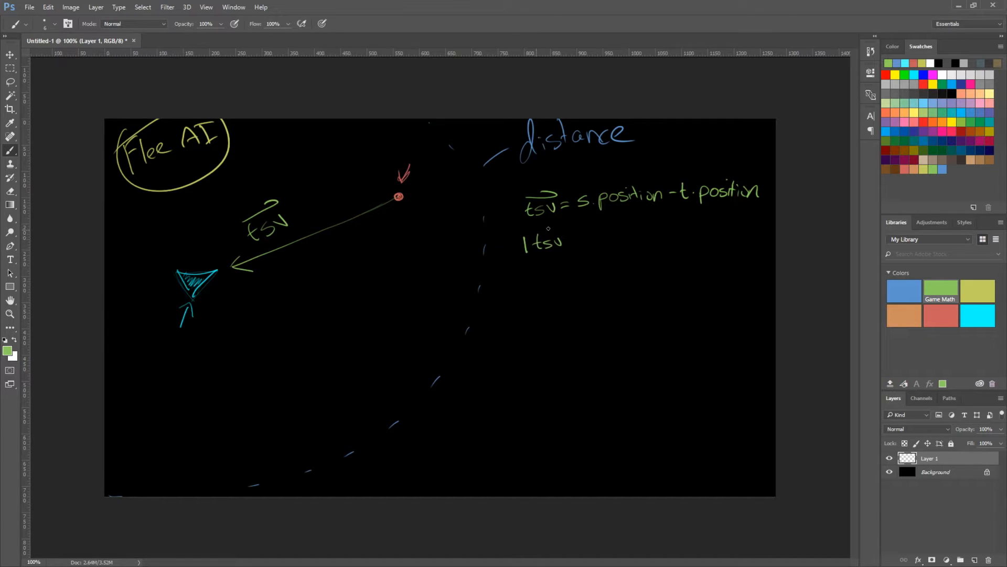
{"action": "left_click_drag", "start_coordinate": [542, 228], "coordinate": [575, 241]}
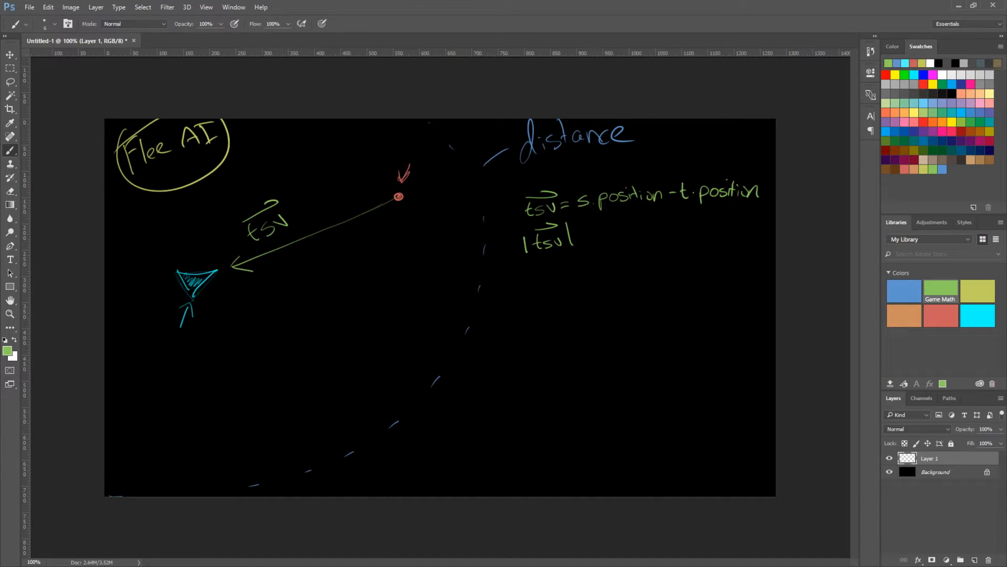
{"action": "left_click_drag", "start_coordinate": [578, 238], "coordinate": [587, 248]}
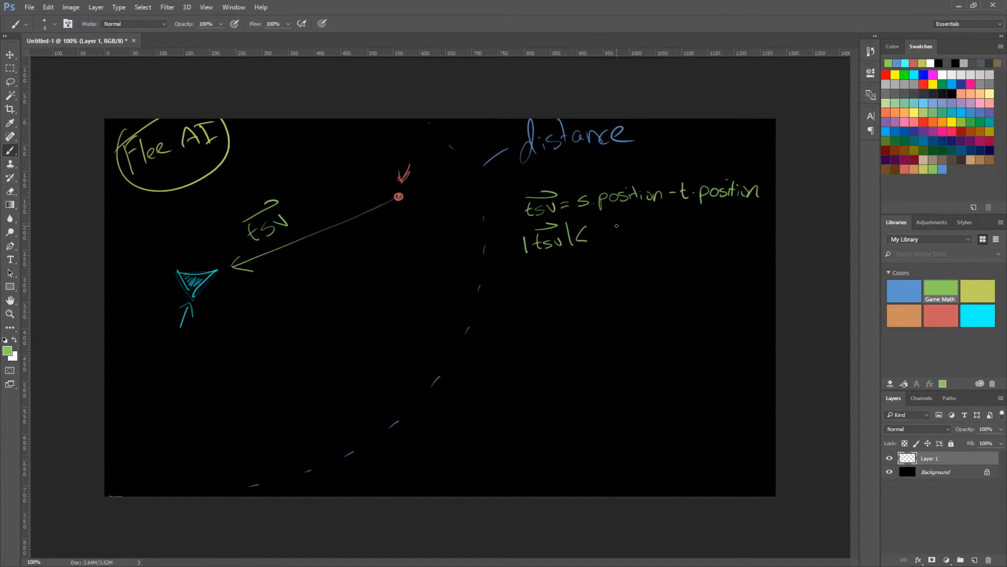
{"action": "left_click_drag", "start_coordinate": [597, 231], "coordinate": [655, 231]}
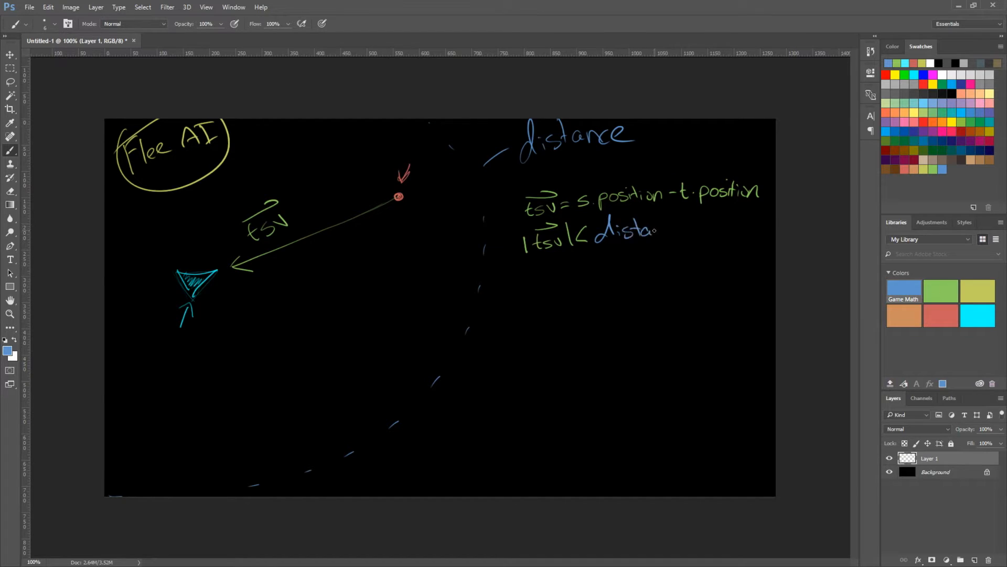
{"action": "left_click_drag", "start_coordinate": [652, 230], "coordinate": [691, 229]}
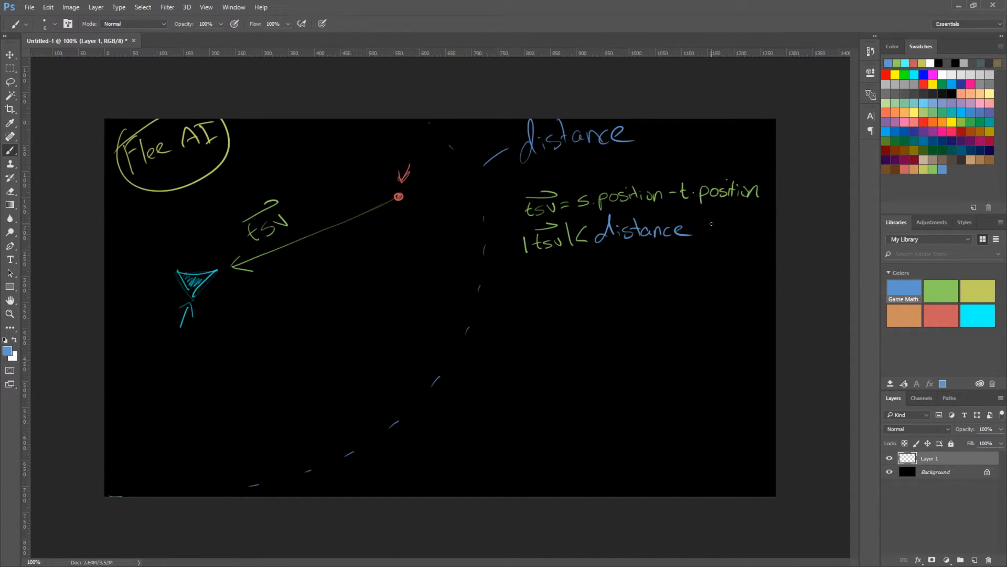
{"action": "mouse_move", "coordinate": [969, 321]}
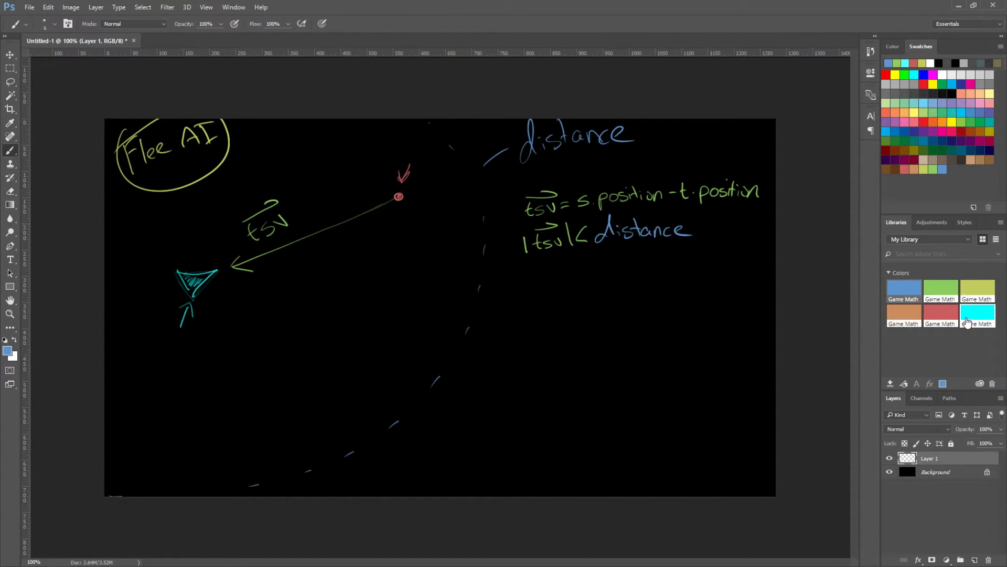
{"action": "left_click", "coordinate": [940, 290]}
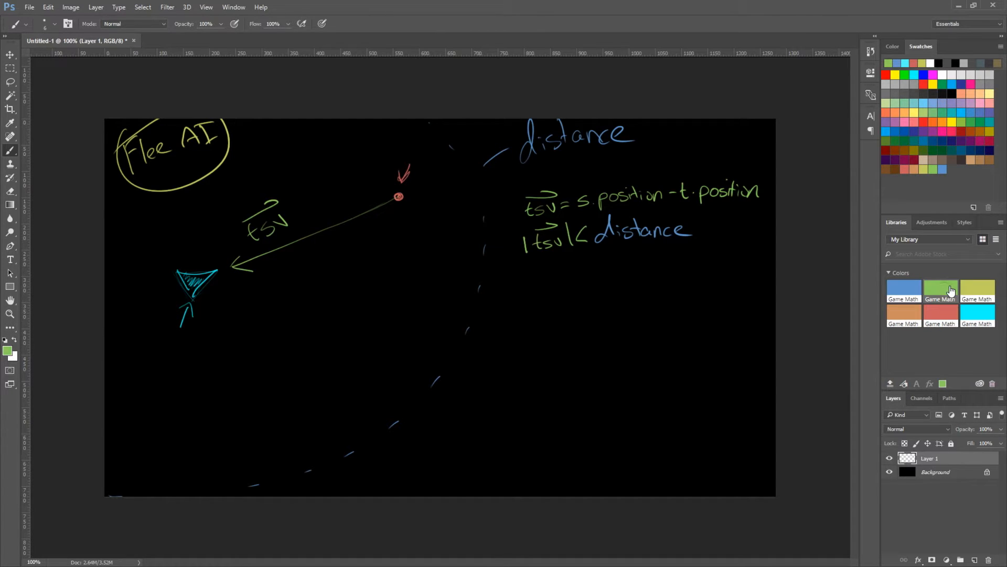
{"action": "mouse_move", "coordinate": [514, 279]}
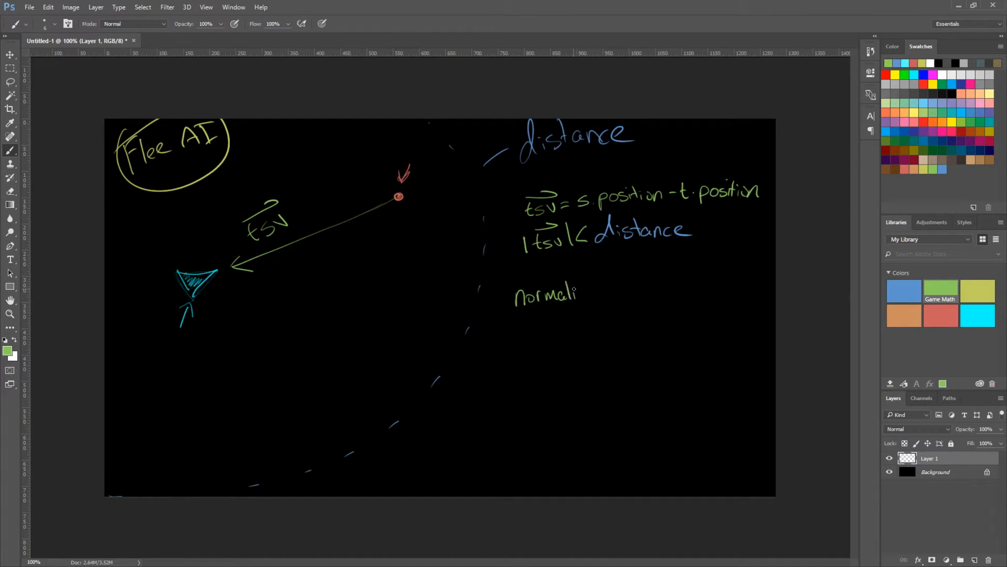
Finish the green line 'normalize tsv' with its vector arrow
{"action": "left_click_drag", "start_coordinate": [578, 293], "coordinate": [605, 294]}
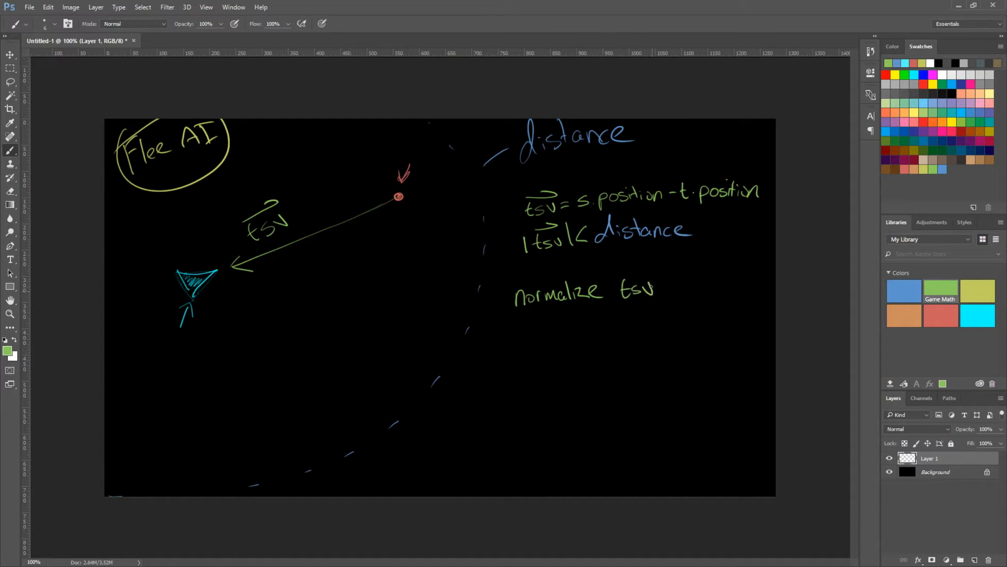
{"action": "left_click_drag", "start_coordinate": [632, 276], "coordinate": [651, 264]}
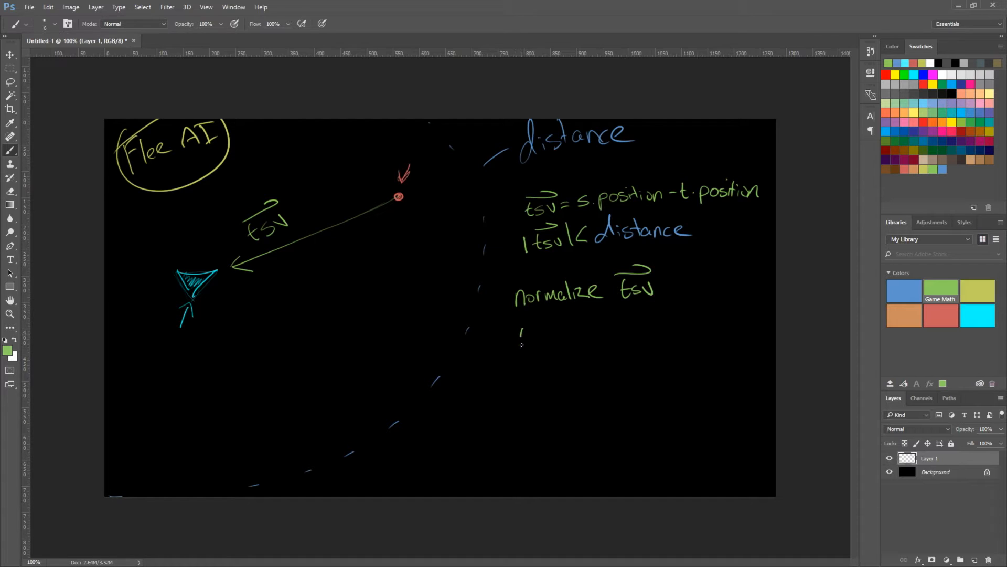
Write 'tsv = s.speed · tsv' and begin the 's.Velocity =' line below it
{"action": "left_click_drag", "start_coordinate": [517, 327], "coordinate": [553, 340]}
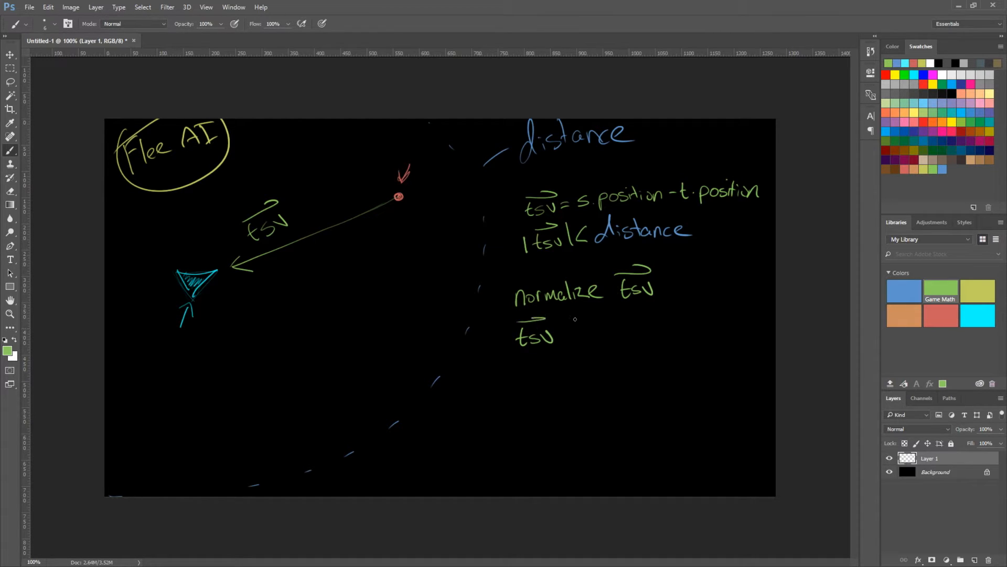
{"action": "left_click_drag", "start_coordinate": [566, 333], "coordinate": [605, 333]}
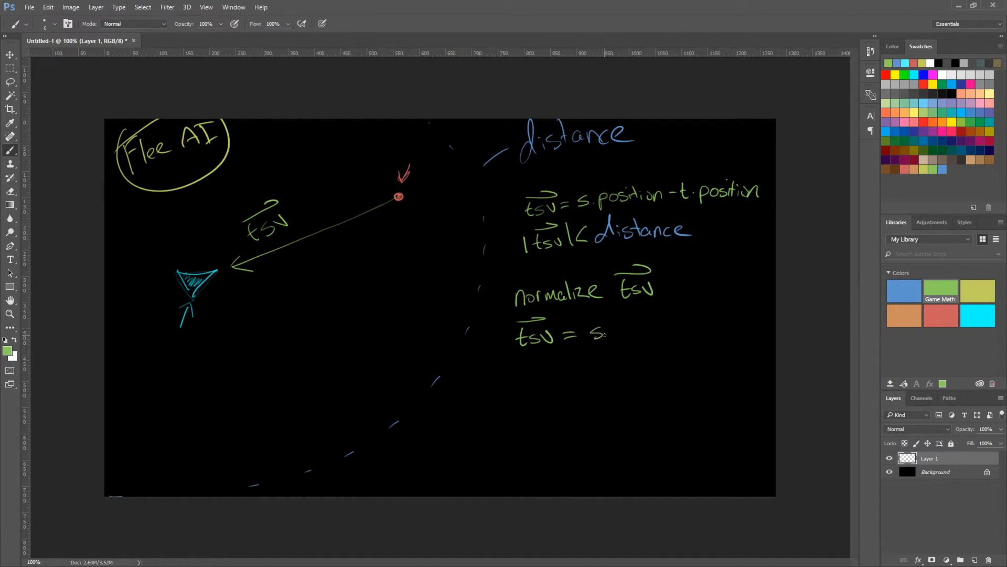
{"action": "left_click", "coordinate": [621, 332]}
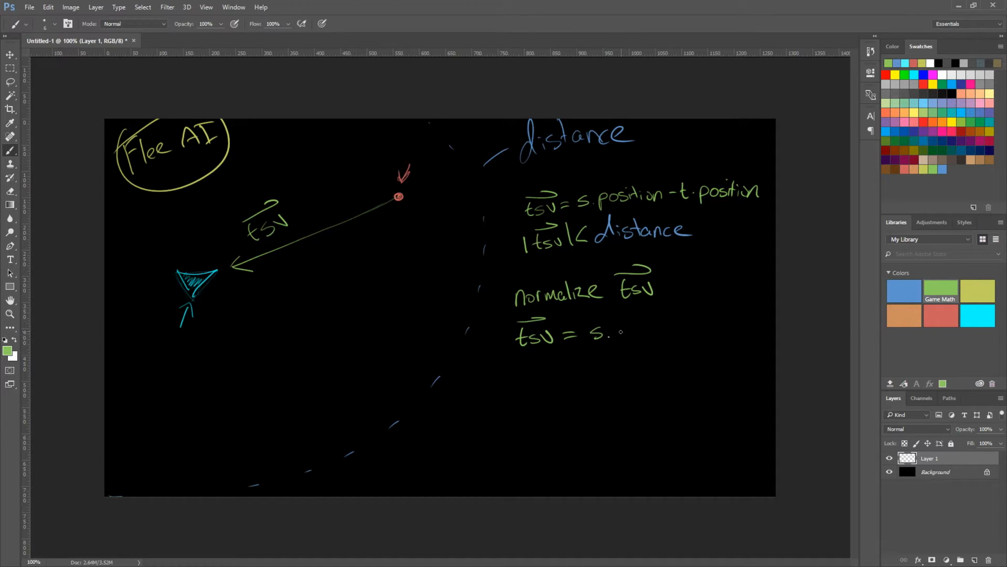
{"action": "left_click_drag", "start_coordinate": [614, 331], "coordinate": [649, 331]}
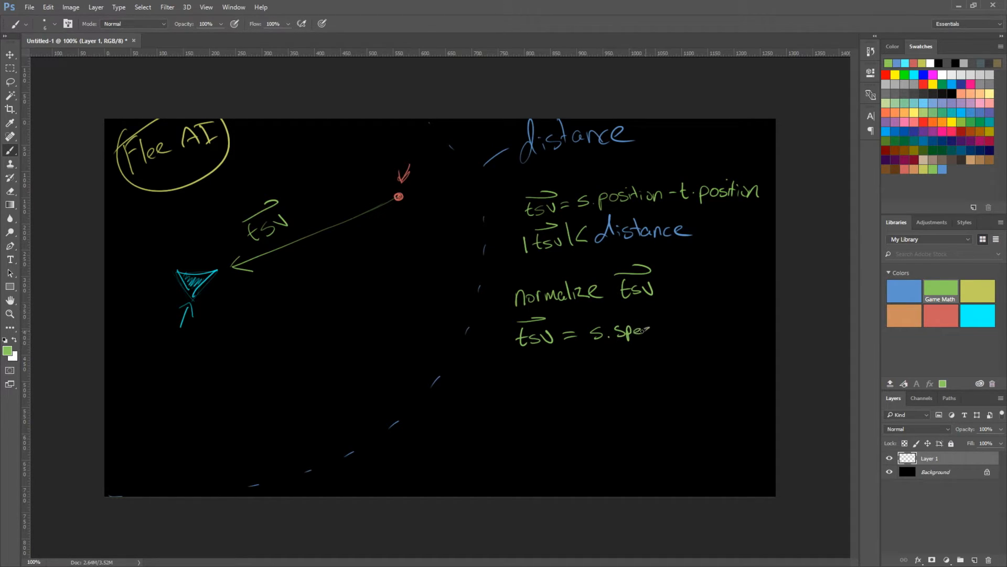
{"action": "left_click_drag", "start_coordinate": [648, 329], "coordinate": [671, 333]}
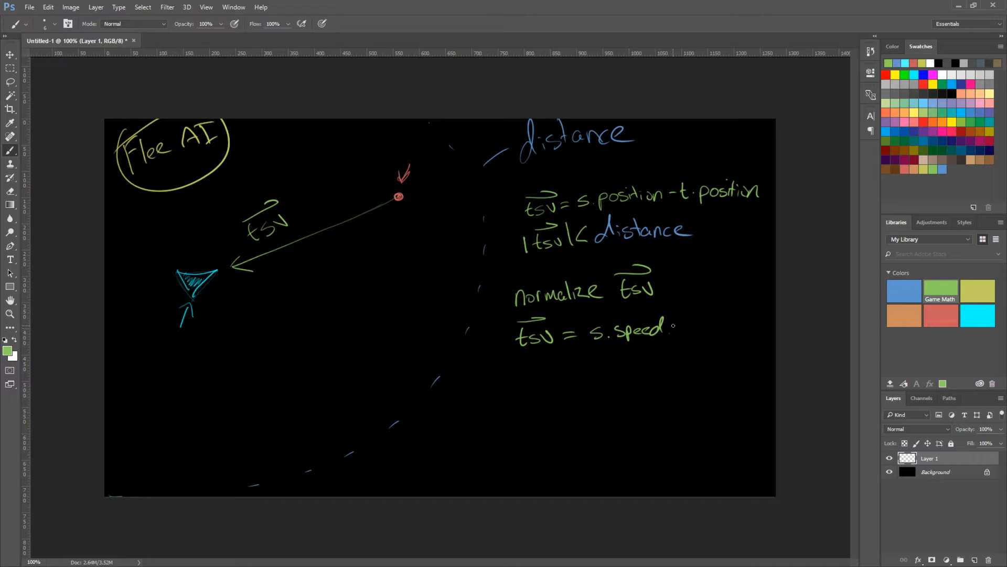
{"action": "left_click_drag", "start_coordinate": [677, 324], "coordinate": [710, 328]}
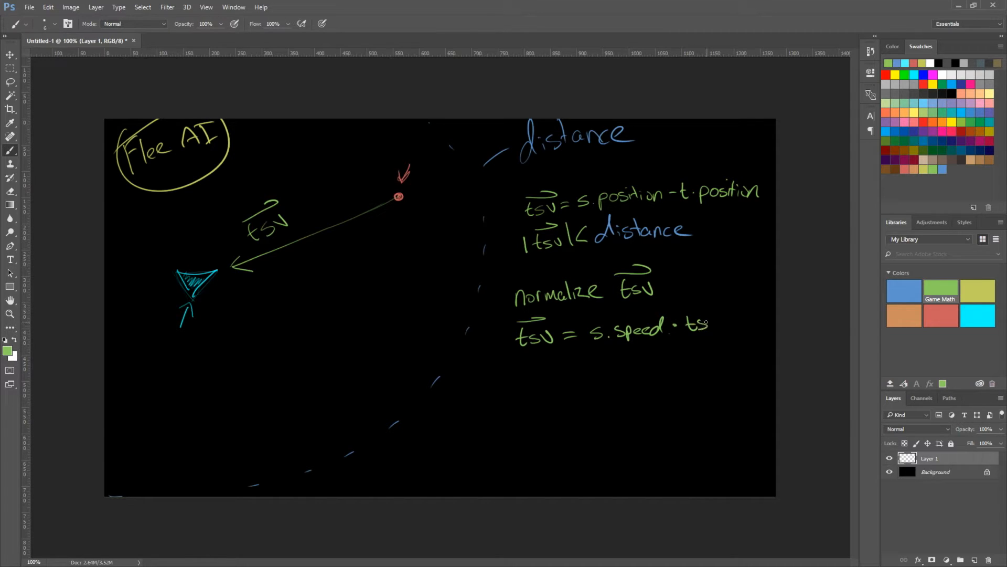
{"action": "left_click_drag", "start_coordinate": [703, 324], "coordinate": [720, 315]}
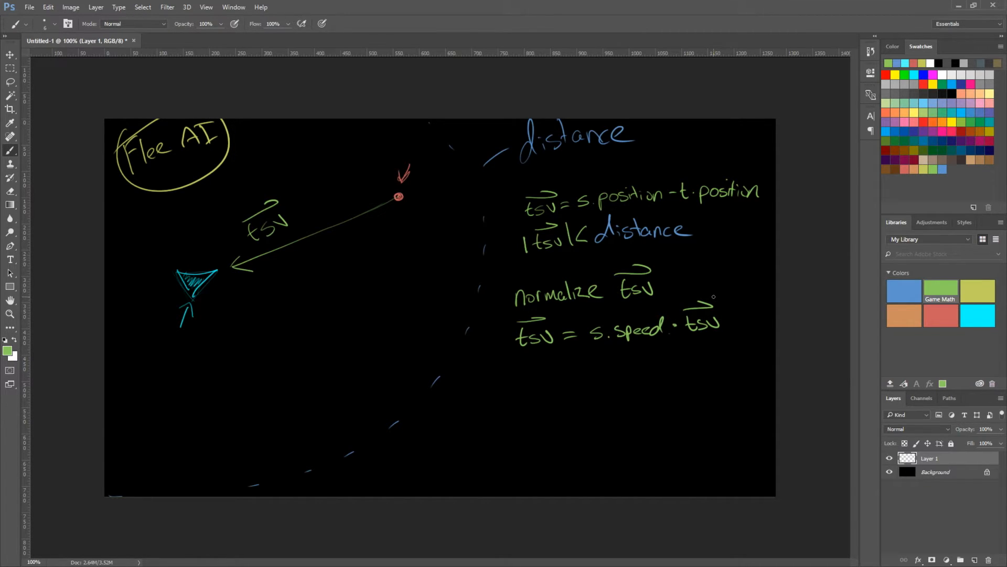
{"action": "left_click_drag", "start_coordinate": [479, 396], "coordinate": [508, 398]}
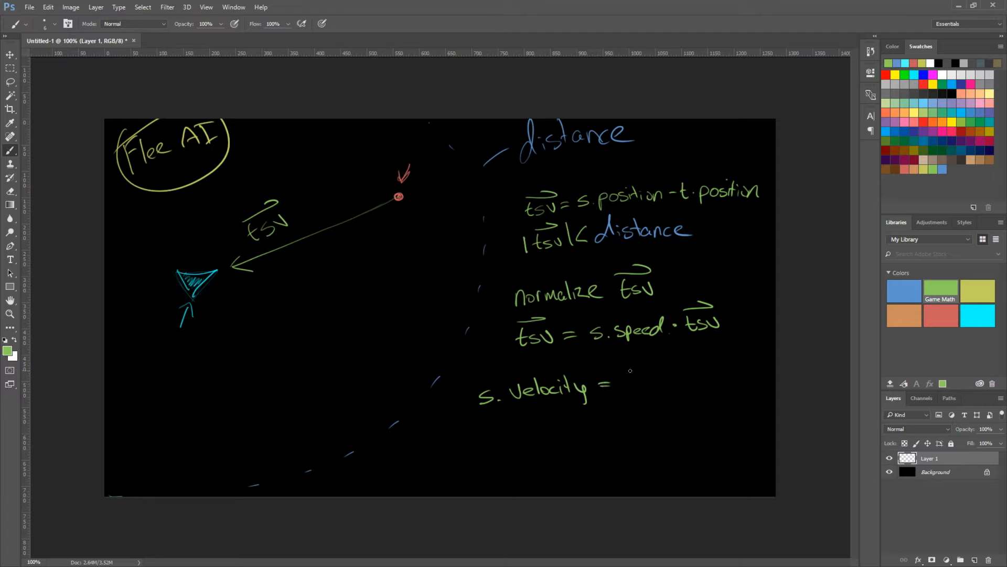
Write vector 'tsv' after 's.Velocity =' to finish the velocity formula
{"action": "left_click_drag", "start_coordinate": [626, 385], "coordinate": [665, 372]}
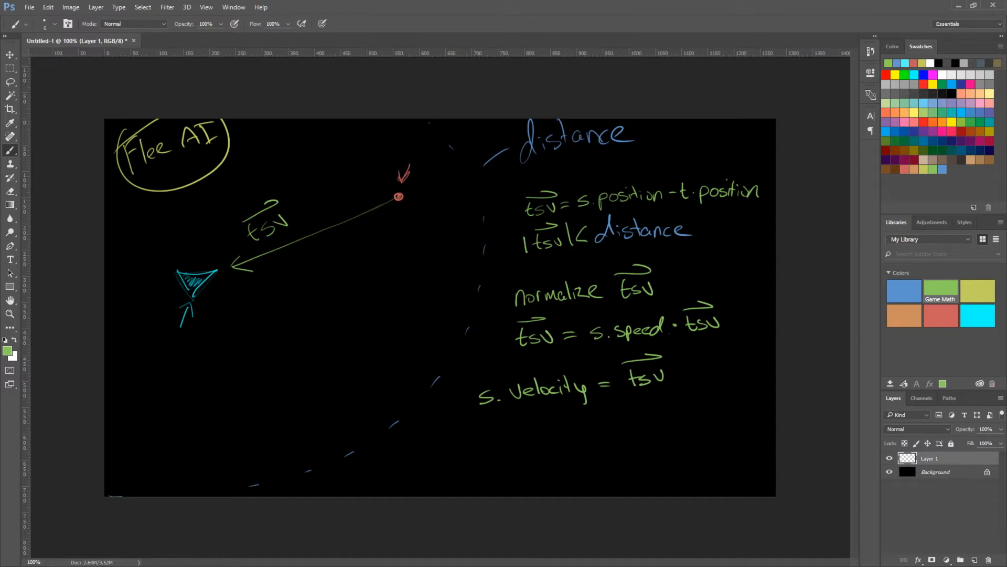
{"action": "left_click", "coordinate": [940, 316]}
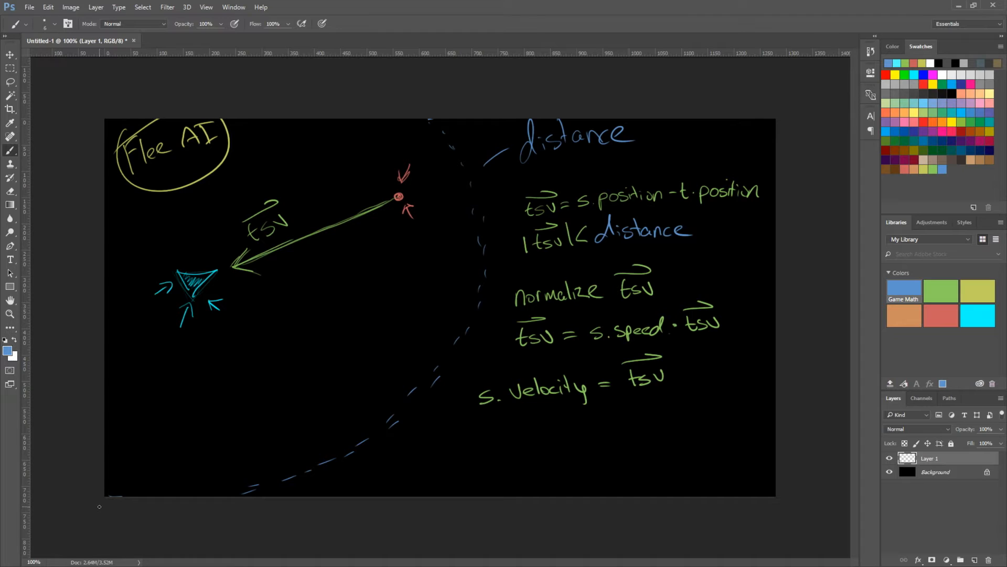
{"action": "mouse_move", "coordinate": [483, 240]}
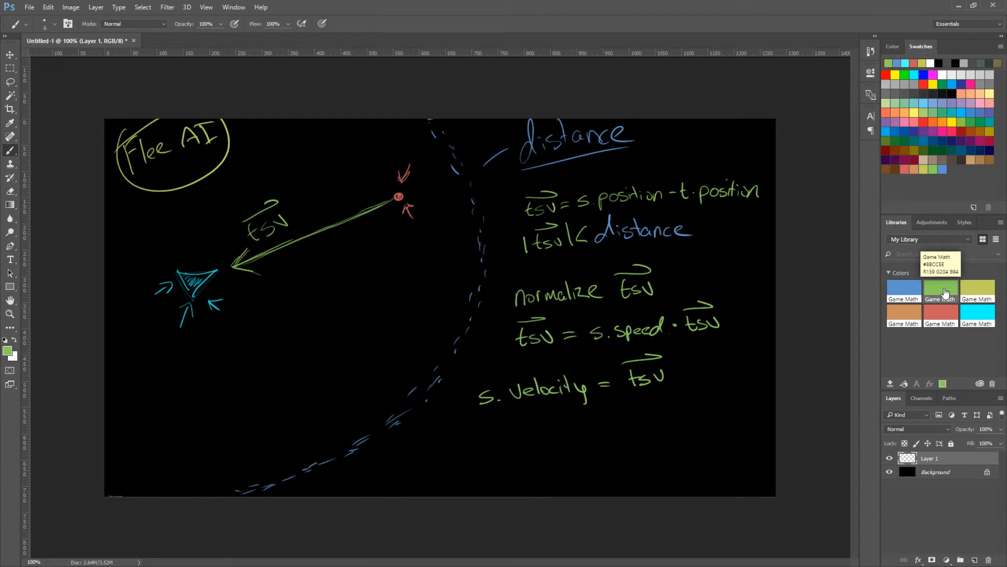
{"action": "mouse_move", "coordinate": [214, 382]}
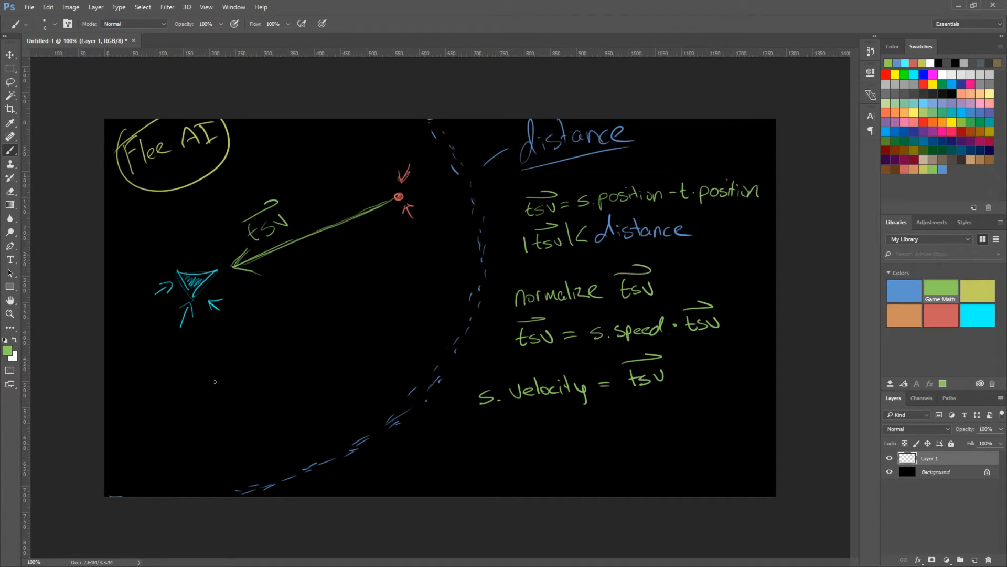
Write '|tsv| = length of tsv' in green with an arrow up to |tsv| in the check
{"action": "left_click_drag", "start_coordinate": [225, 376], "coordinate": [258, 379]}
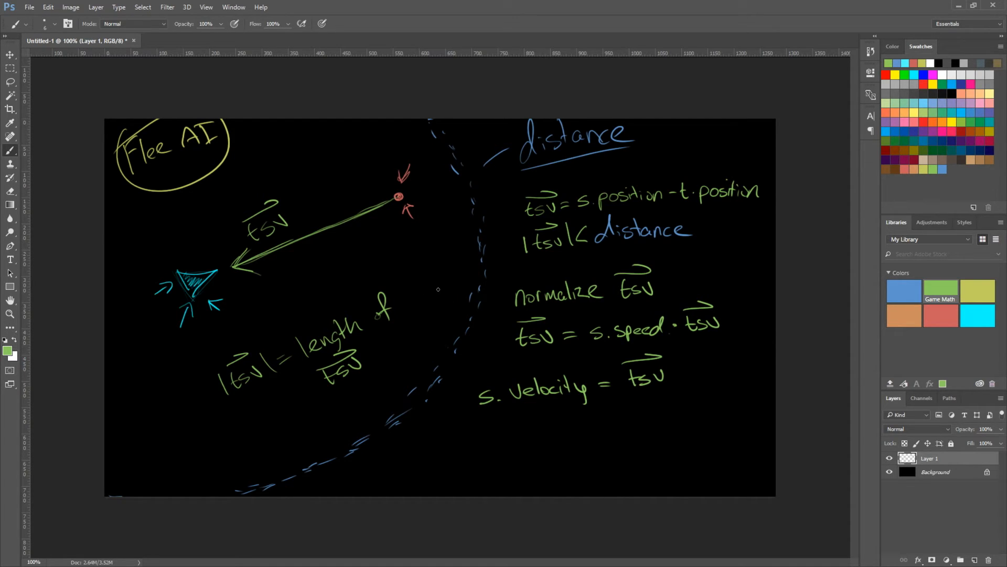
{"action": "left_click_drag", "start_coordinate": [412, 306], "coordinate": [488, 247]}
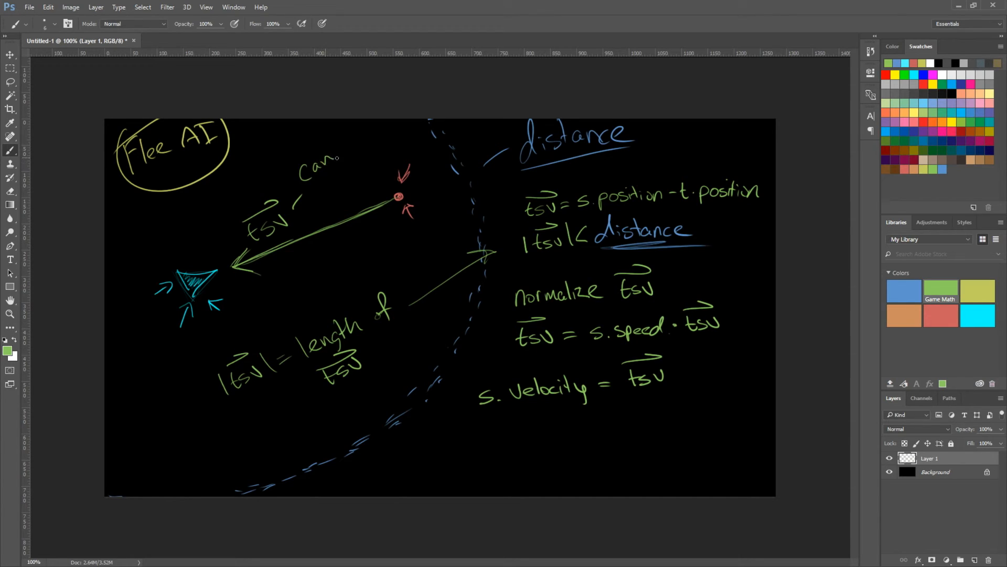
Annotate the tsv arrow with 'can be large' in green
{"action": "left_click_drag", "start_coordinate": [347, 136], "coordinate": [360, 176]}
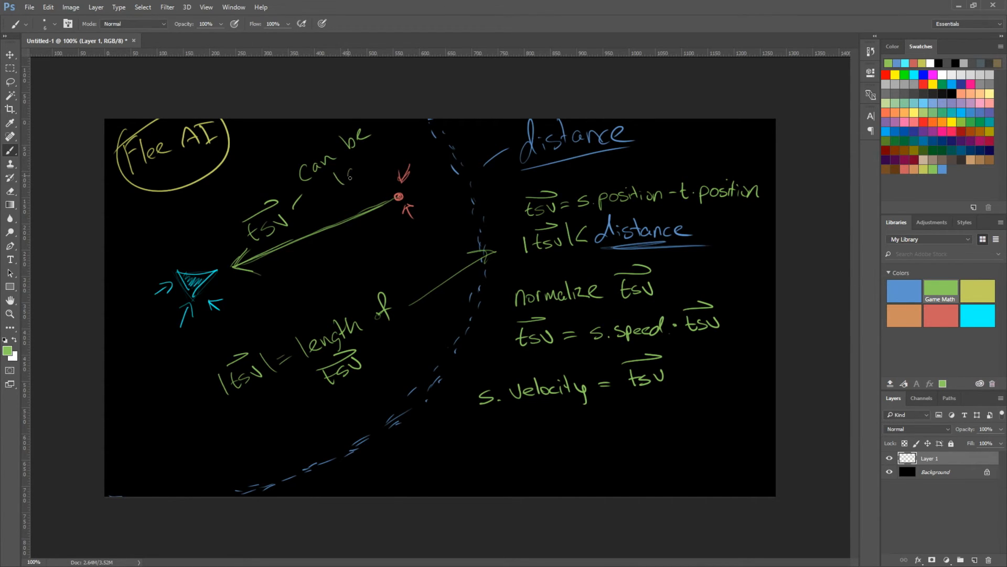
{"action": "left_click_drag", "start_coordinate": [328, 170], "coordinate": [382, 170]}
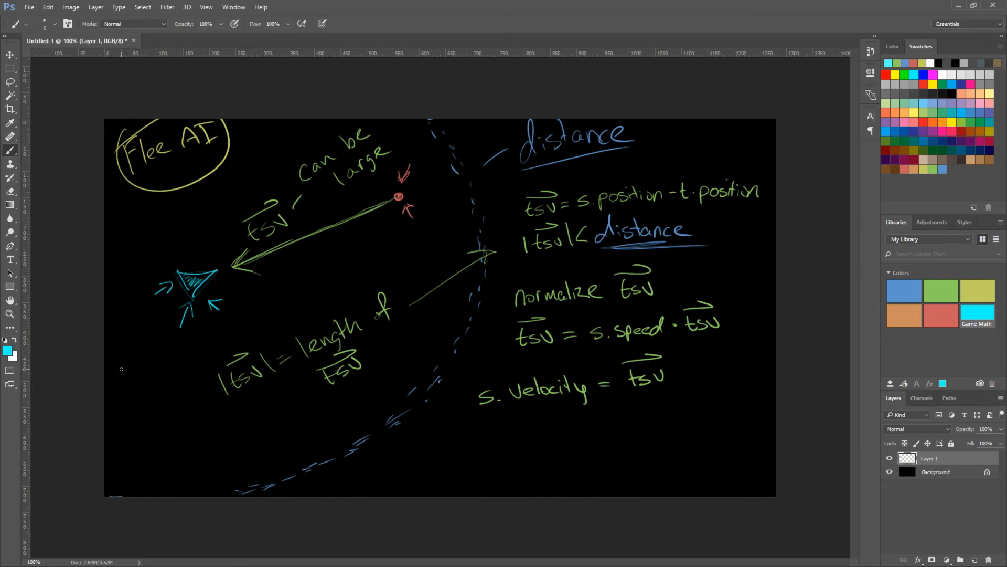
Brush the cyan note 's.velocity can be slow' beside the triangle
{"action": "left_click_drag", "start_coordinate": [117, 369], "coordinate": [128, 379]}
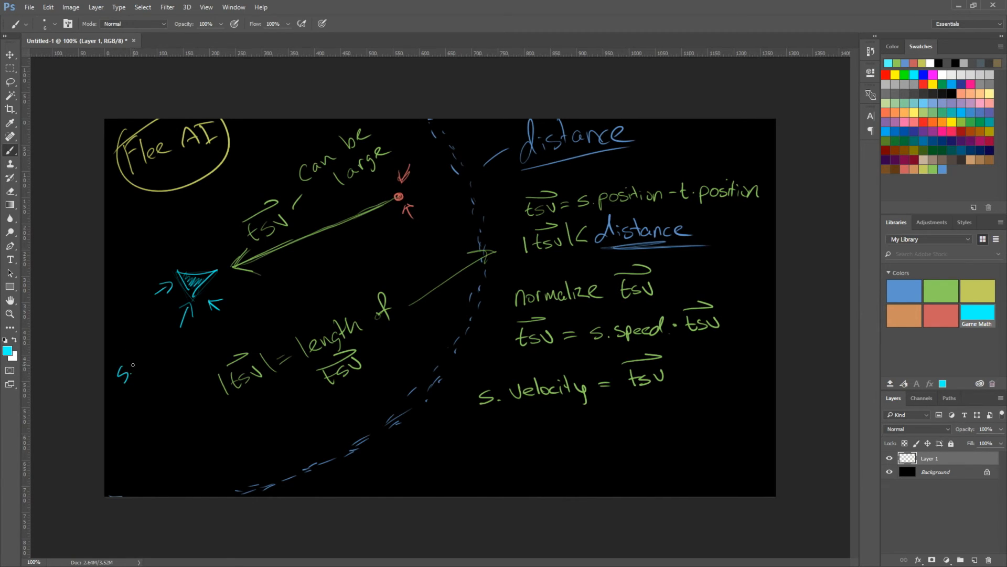
{"action": "left_click_drag", "start_coordinate": [118, 357], "coordinate": [170, 347]}
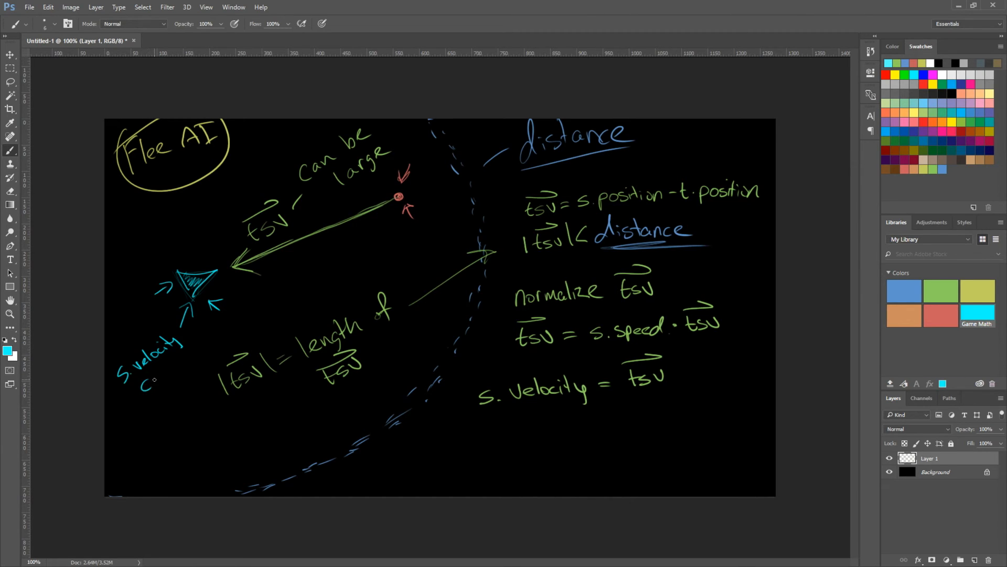
{"action": "left_click_drag", "start_coordinate": [138, 367], "coordinate": [187, 366]}
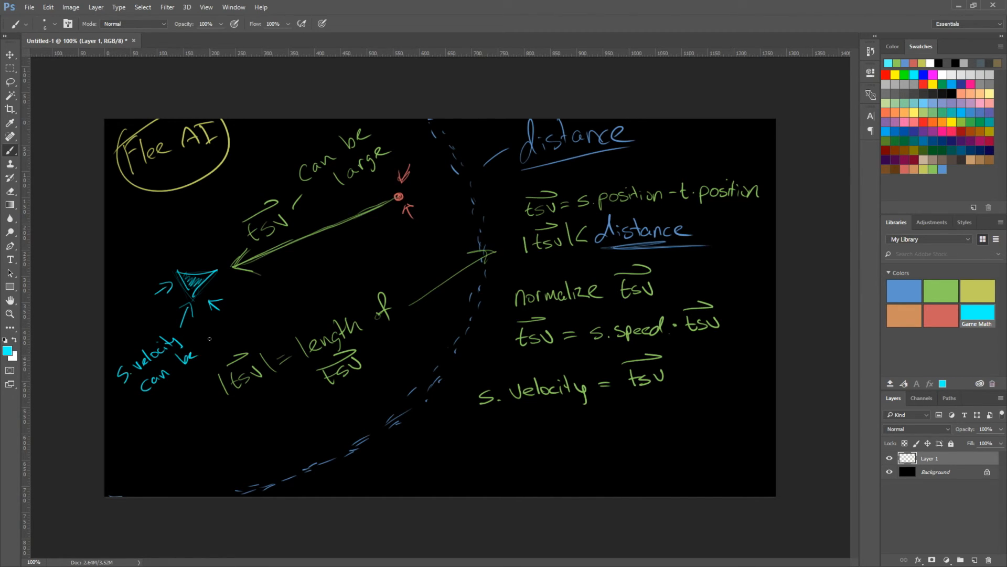
{"action": "left_click_drag", "start_coordinate": [196, 336], "coordinate": [238, 340]}
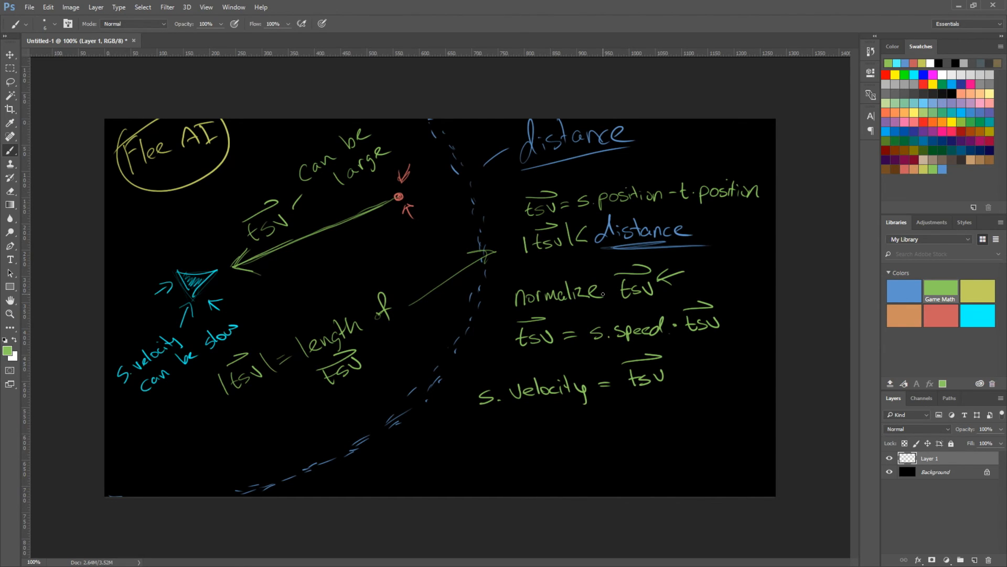
{"action": "mouse_move", "coordinate": [690, 295]}
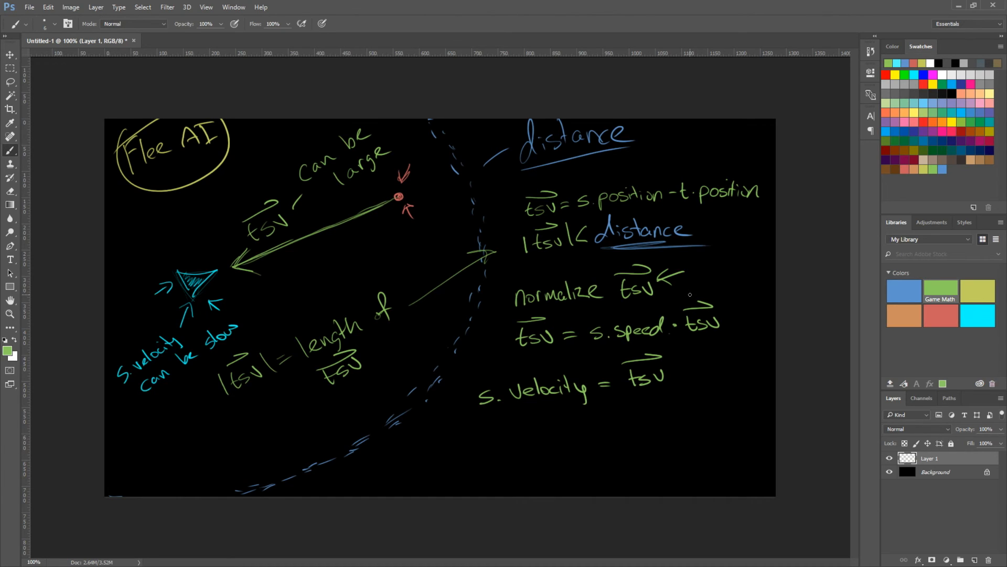